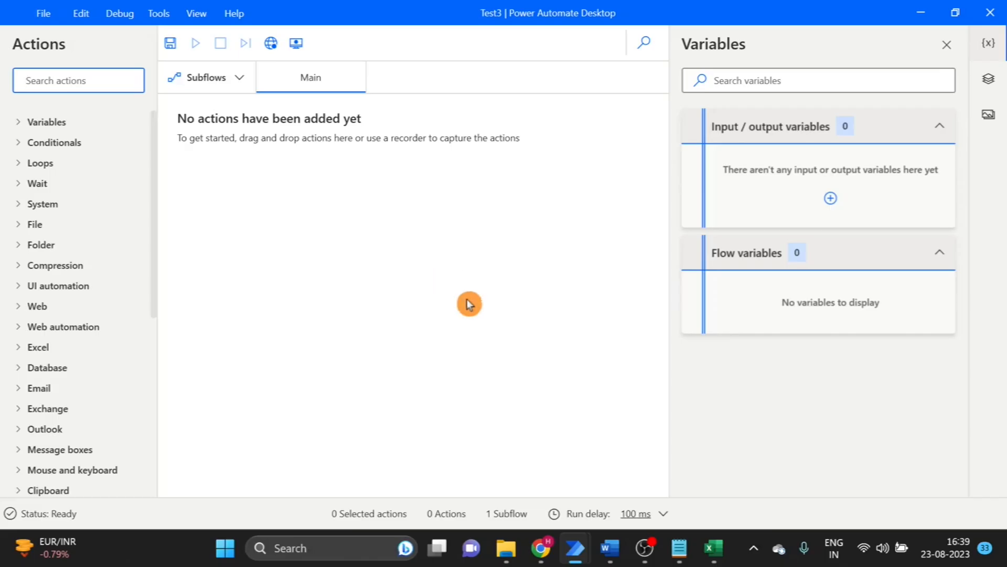
pyautogui.moveTo(534, 363)
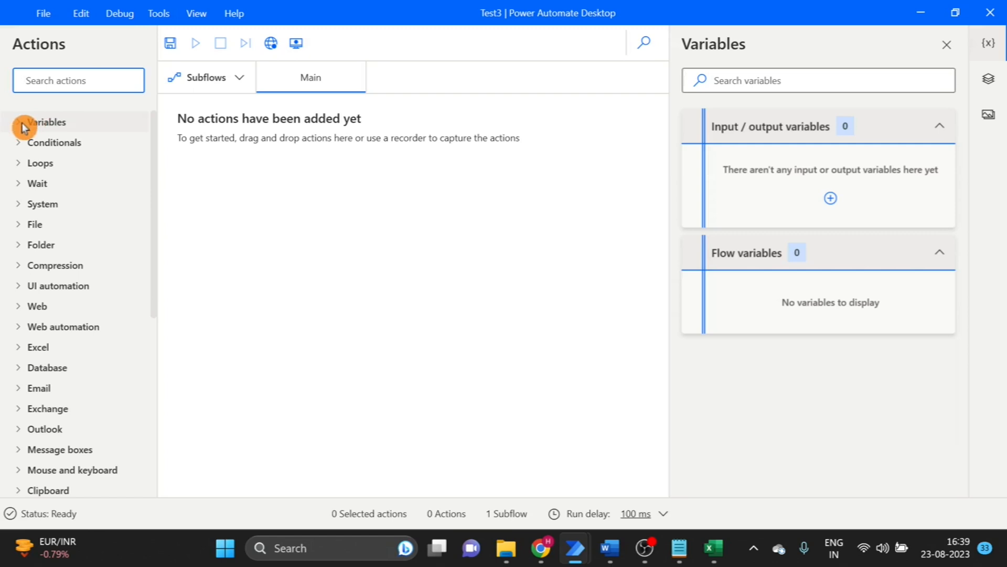
pyautogui.click(45, 122)
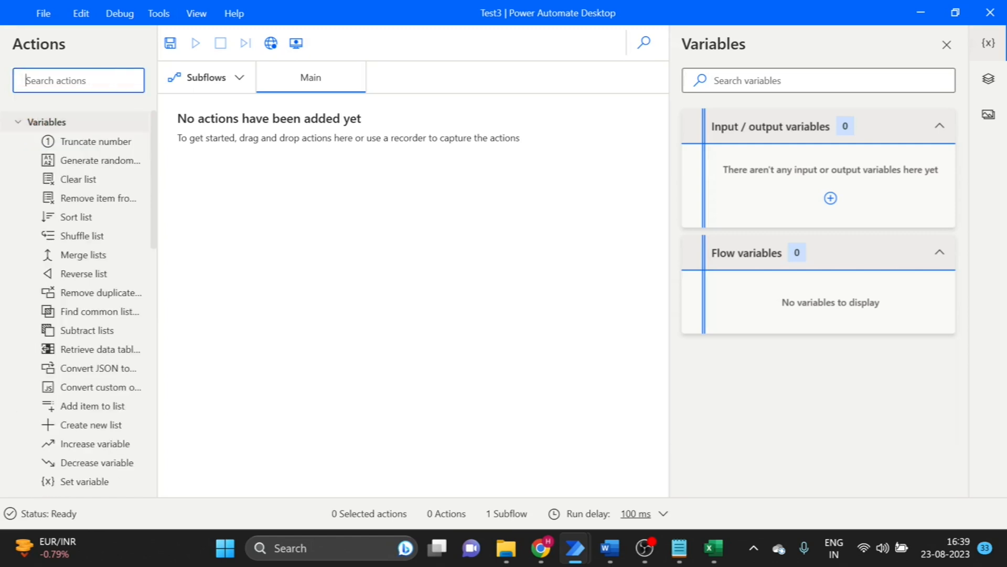
pyautogui.write('set')
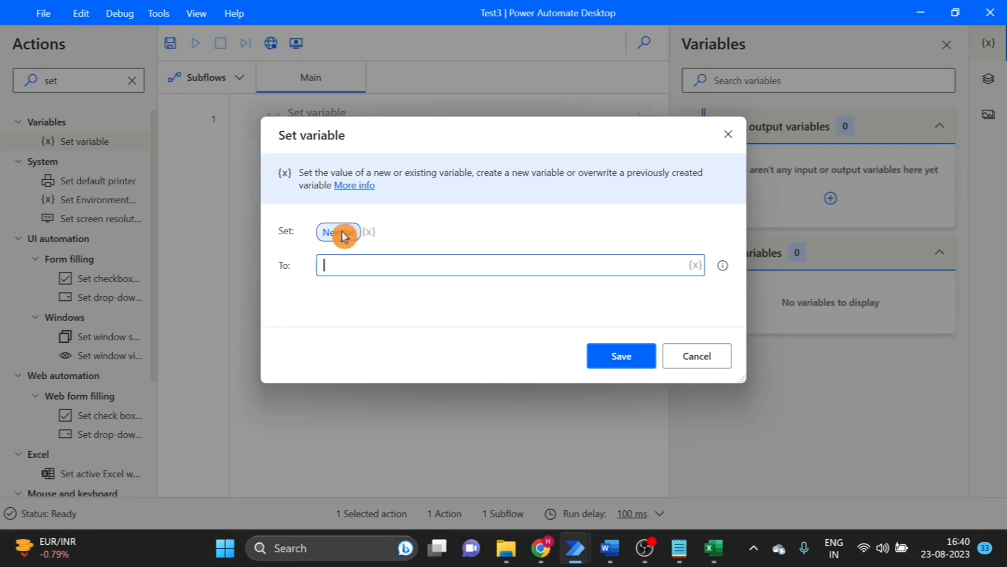
pyautogui.click(336, 232)
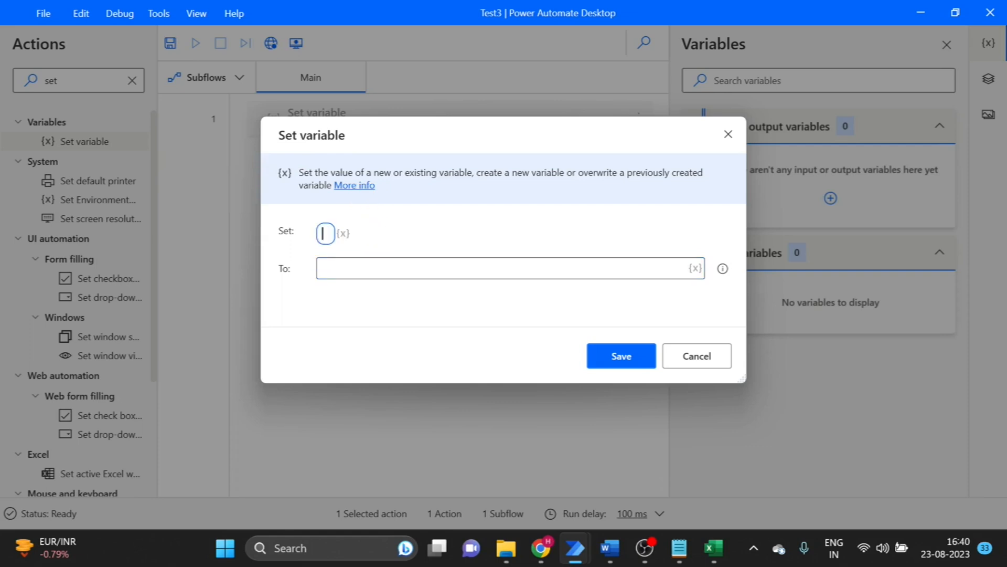
pyautogui.write('EmailId')
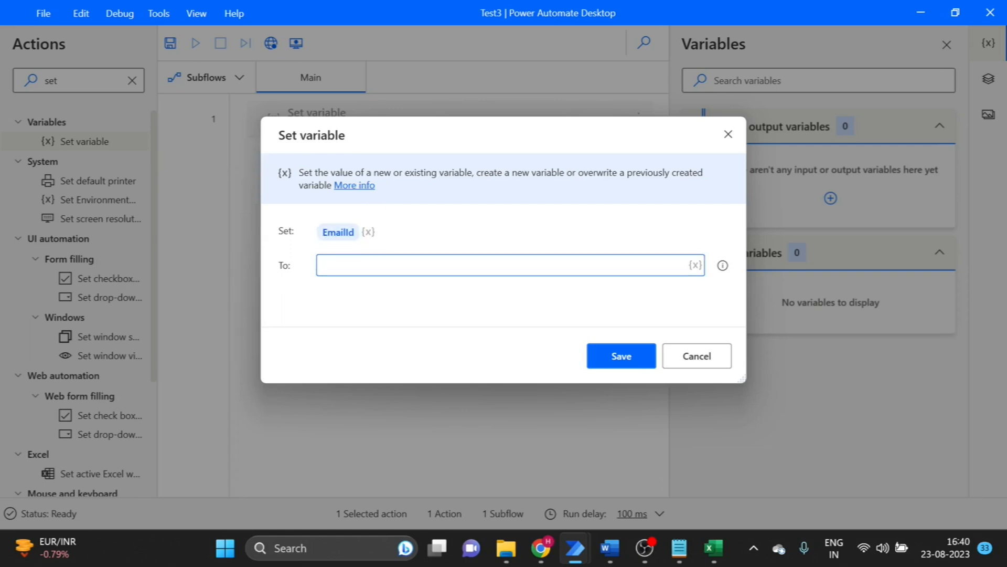
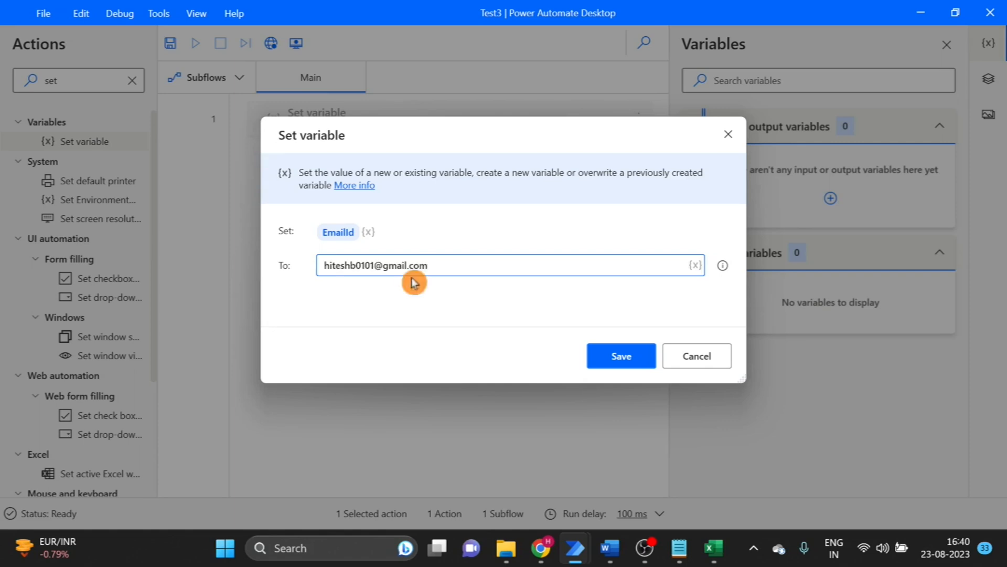
pyautogui.click(620, 356)
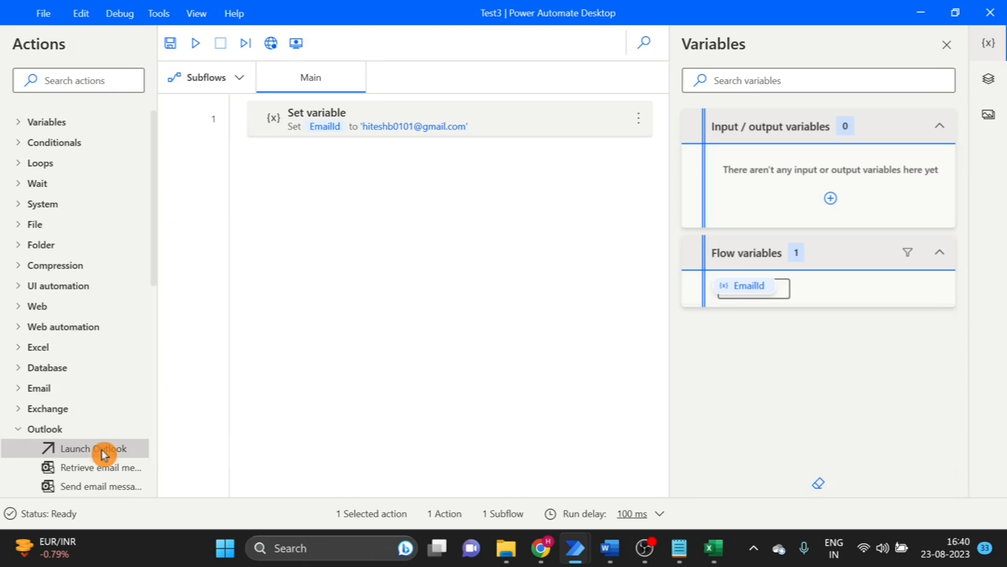
# - Add a Launch Outlook action as step 2, producing OutlookInstance
pyautogui.moveTo(96, 448); pyautogui.dragTo(369, 165)
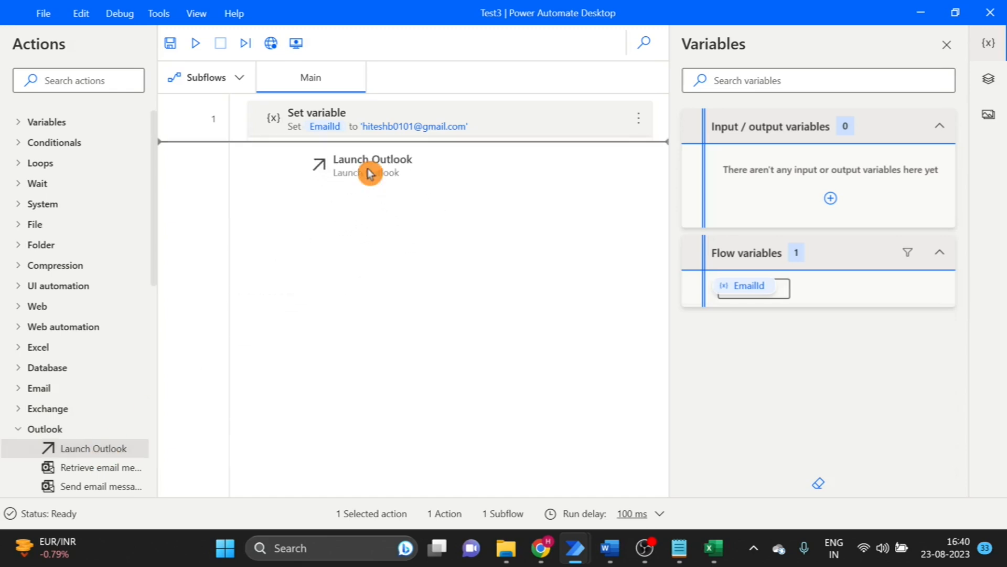
pyautogui.doubleClick(369, 166)
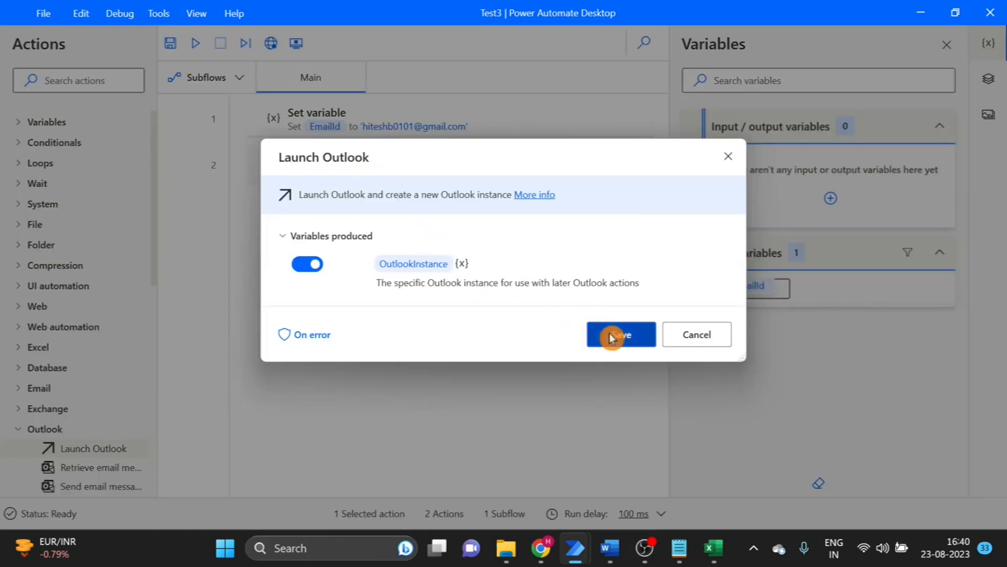
pyautogui.click(620, 333)
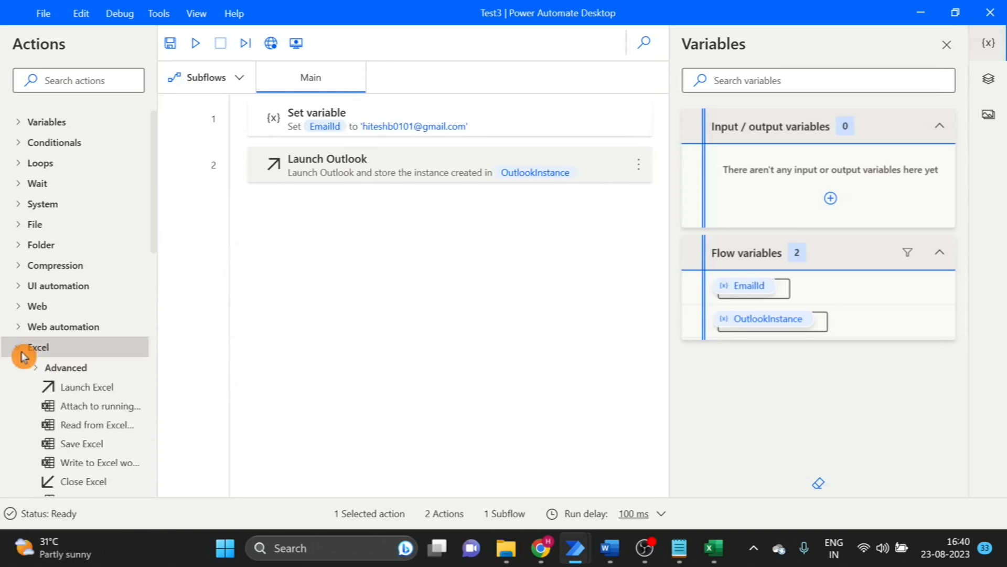
# - Add a Launch Excel action that opens the existing MailDetails.xlsx workbook as step 3
pyautogui.moveTo(86, 386); pyautogui.dragTo(331, 228)
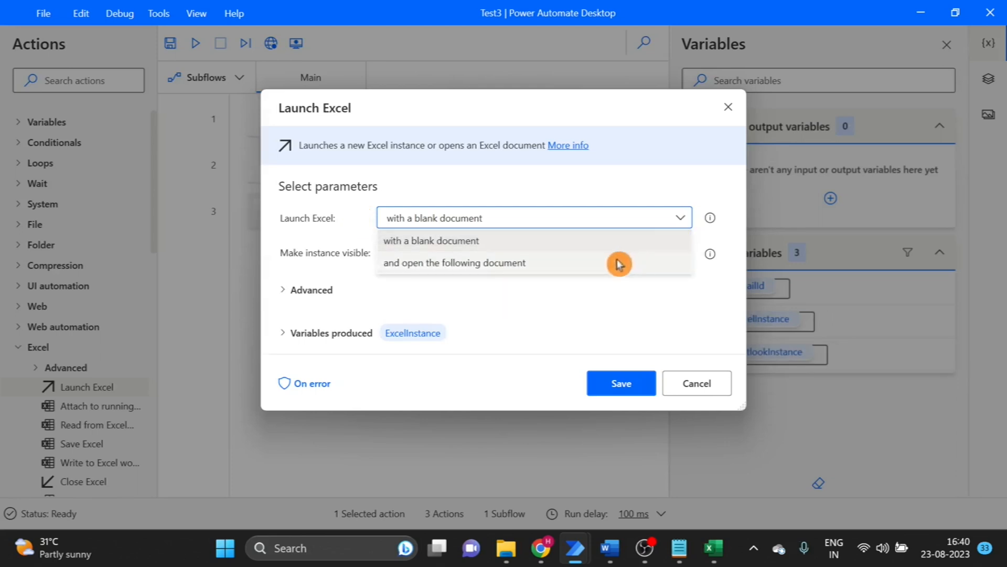
pyautogui.moveTo(525, 269)
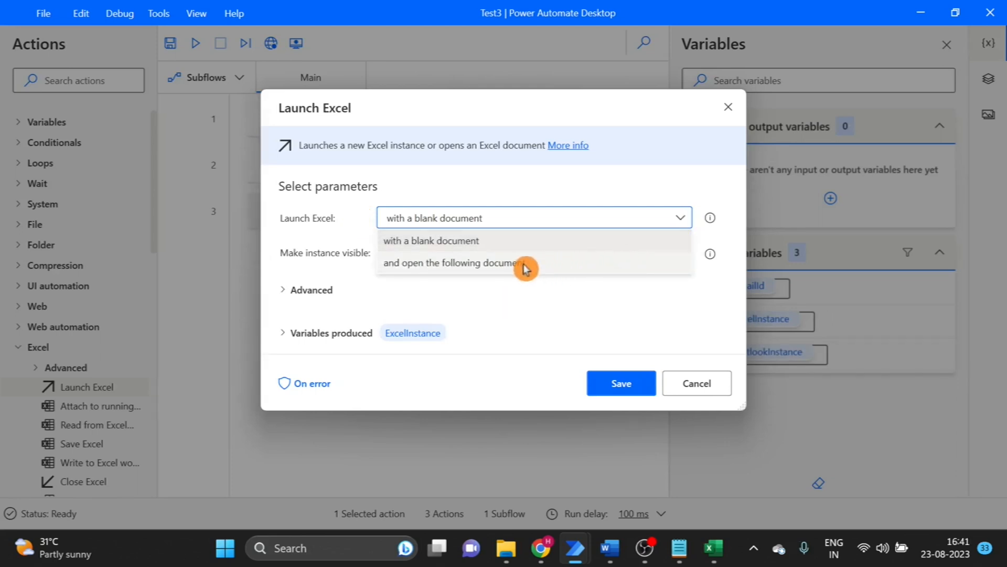
pyautogui.click(454, 262)
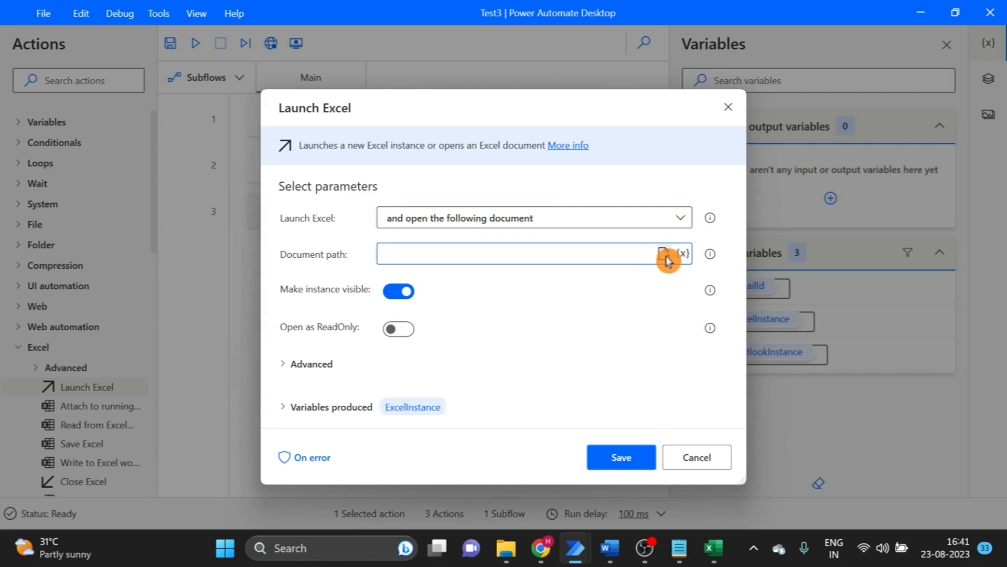
pyautogui.click(663, 253)
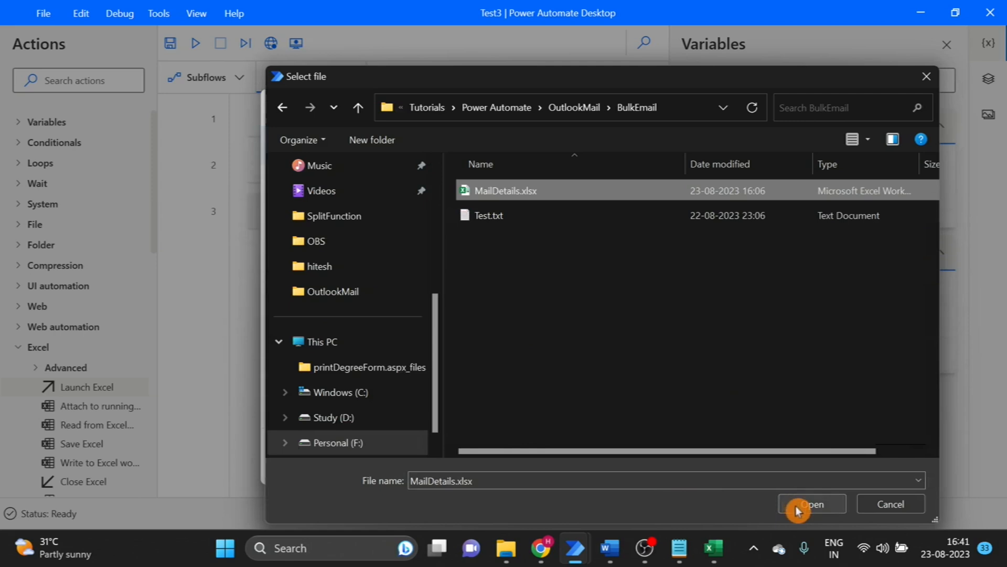
pyautogui.click(811, 504)
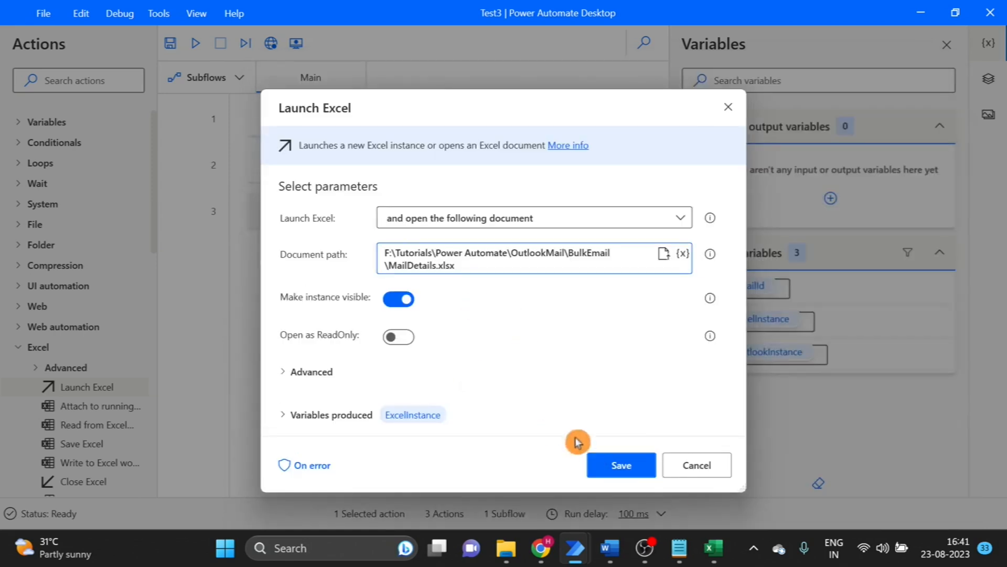
pyautogui.click(620, 465)
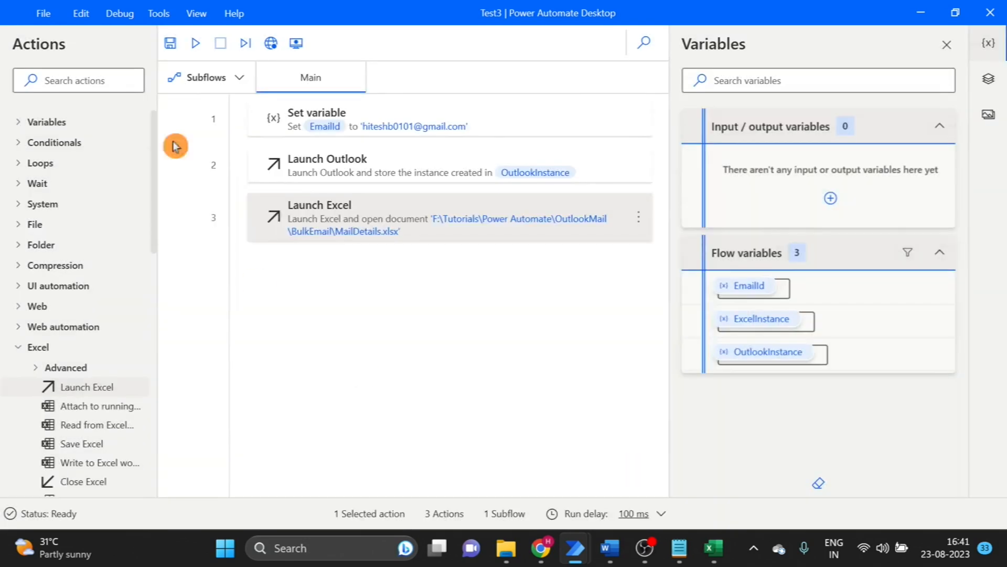
pyautogui.moveTo(97, 425)
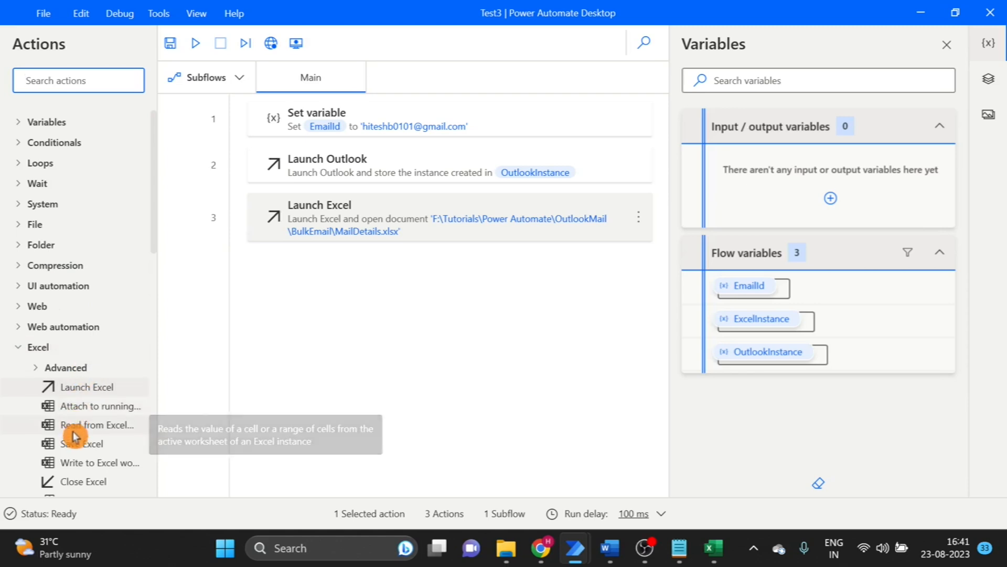
# - Add a Read from Excel worksheet action reading a range starting at column 1, row 1
pyautogui.moveTo(96, 425); pyautogui.dragTo(382, 279)
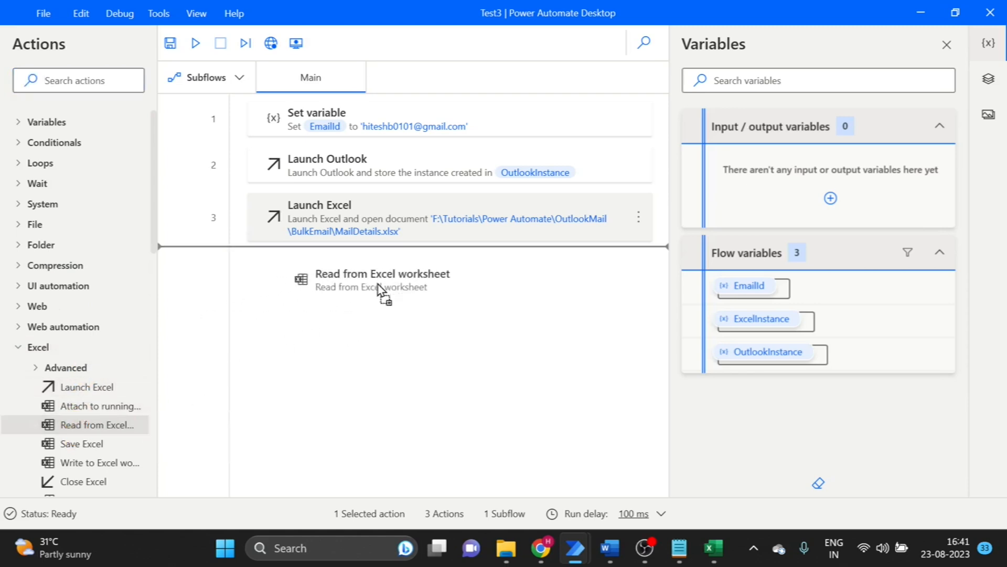
pyautogui.doubleClick(382, 279)
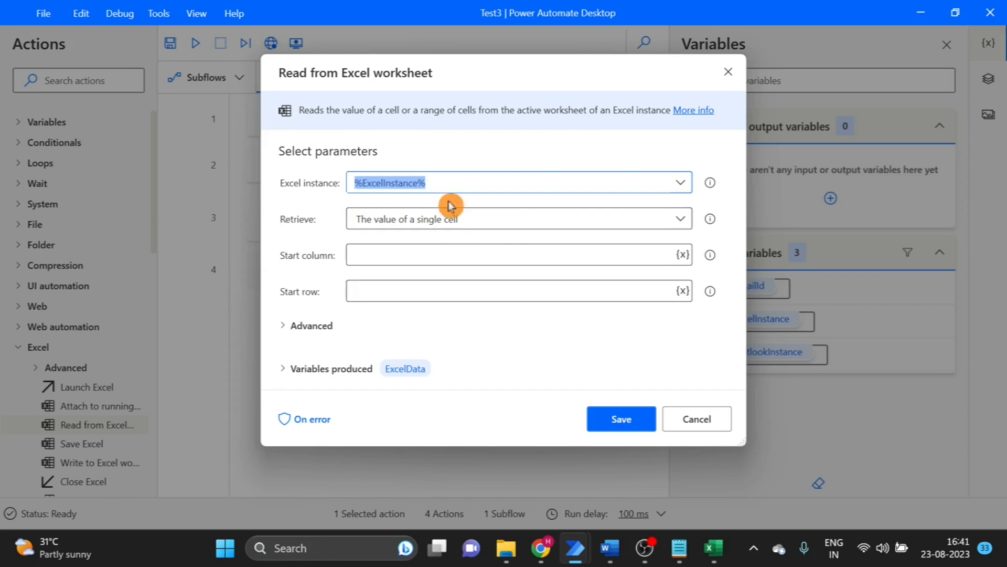
pyautogui.click(518, 218)
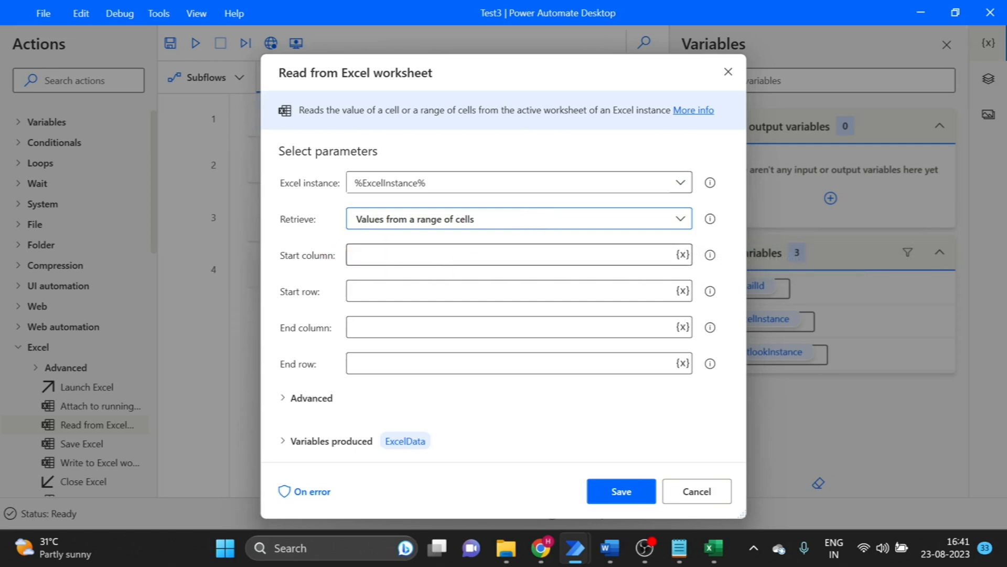
pyautogui.write('1')
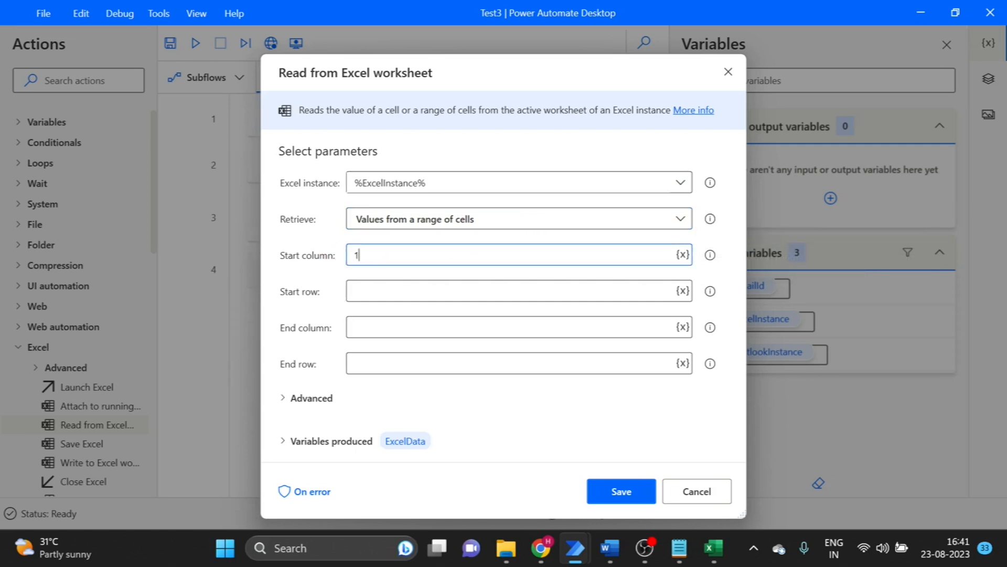
pyautogui.write('1')
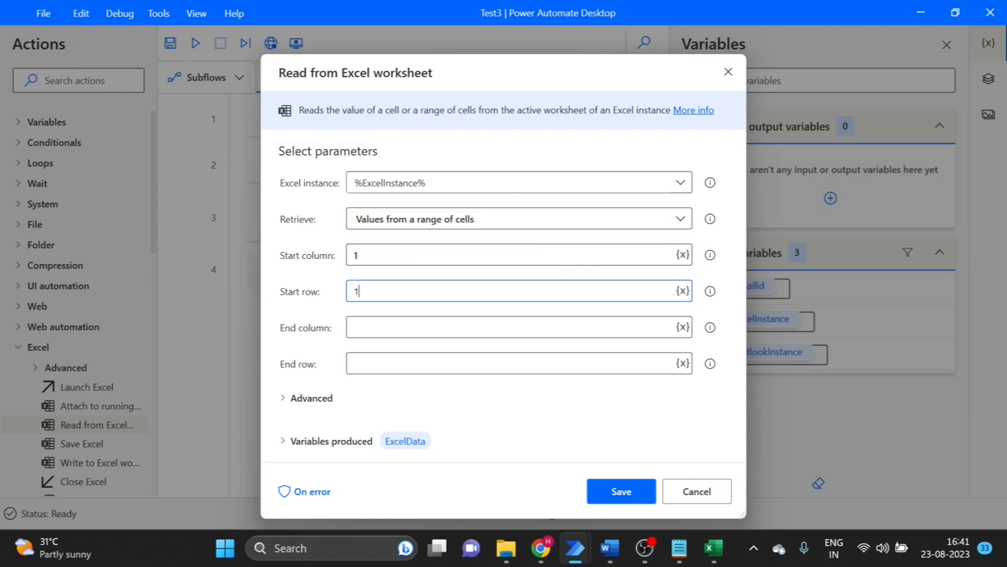
pyautogui.click(518, 328)
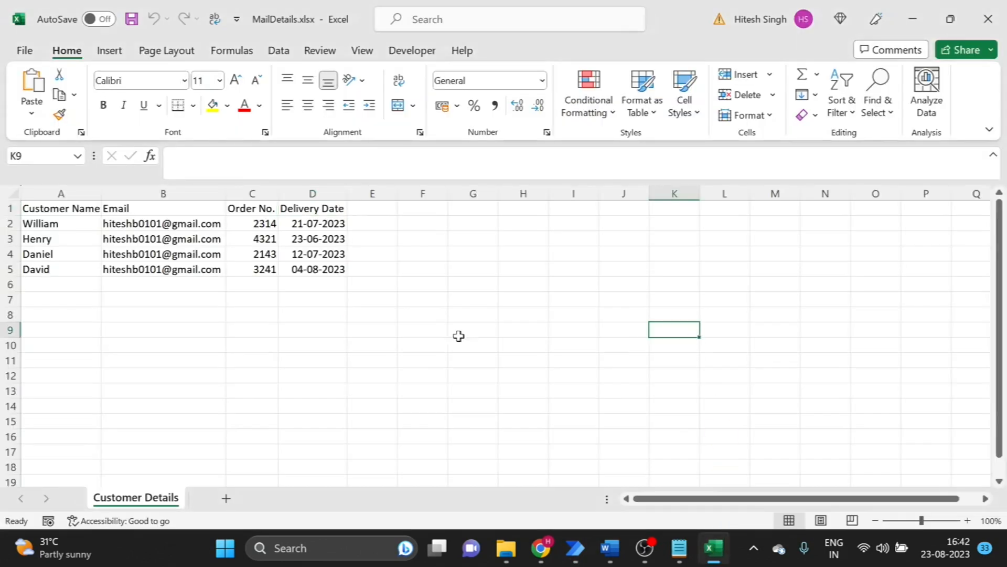
pyautogui.moveTo(354, 448)
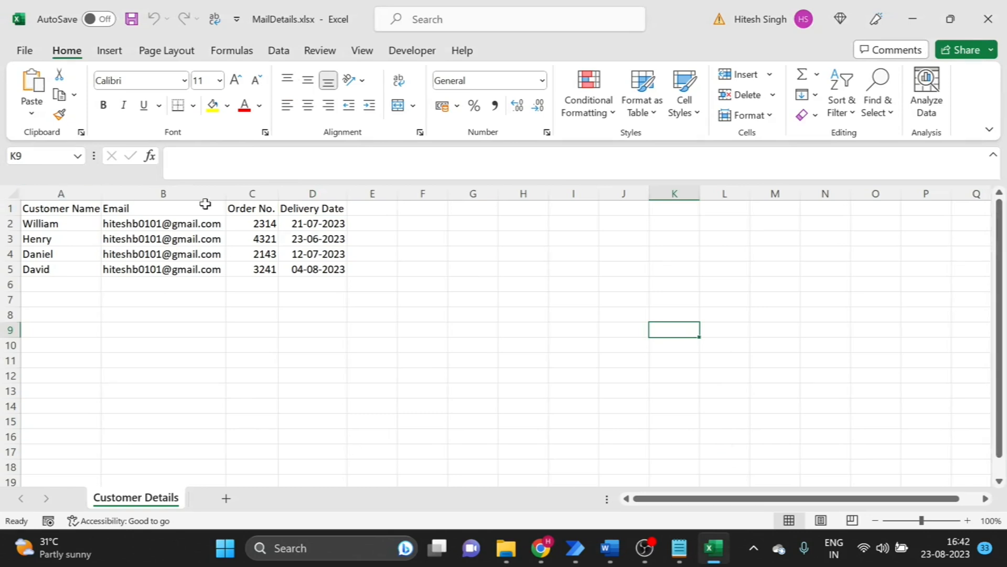
# - Check in Excel that the Customer Details table ends at Delivery Date, then return to the flow
pyautogui.click(312, 207)
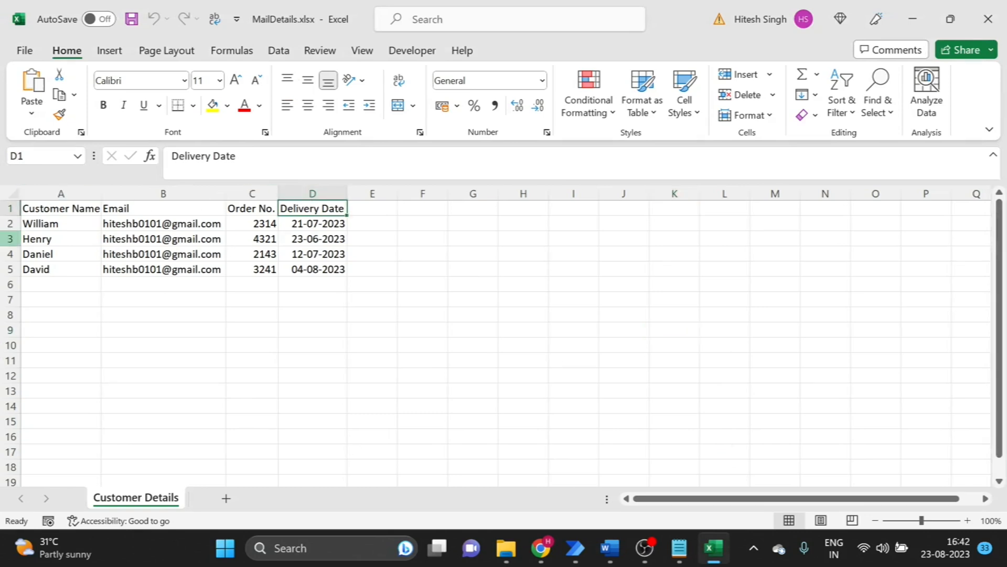
pyautogui.click(313, 269)
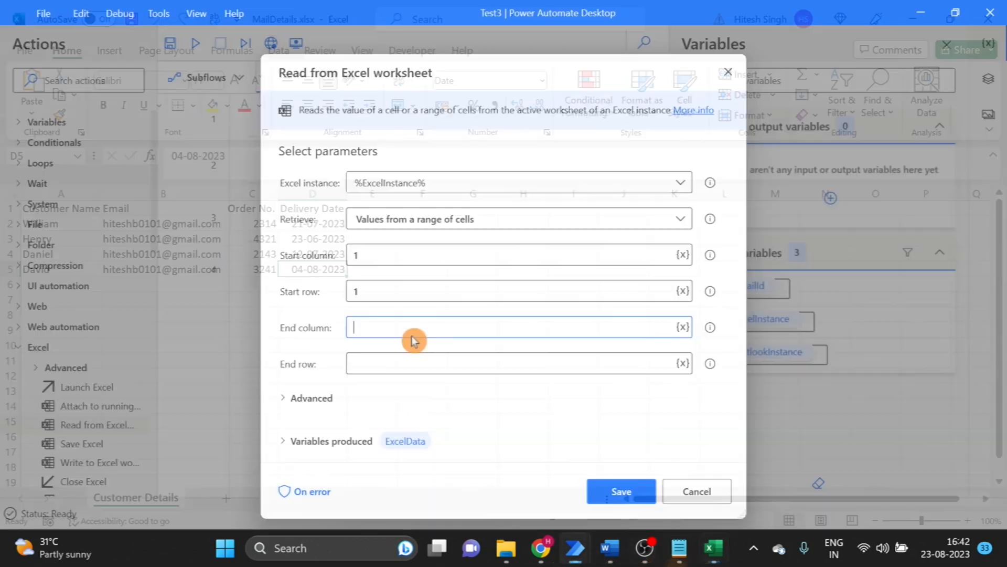
# - Set the read range to end at column 4, row 5 and save the step
pyautogui.write('4')
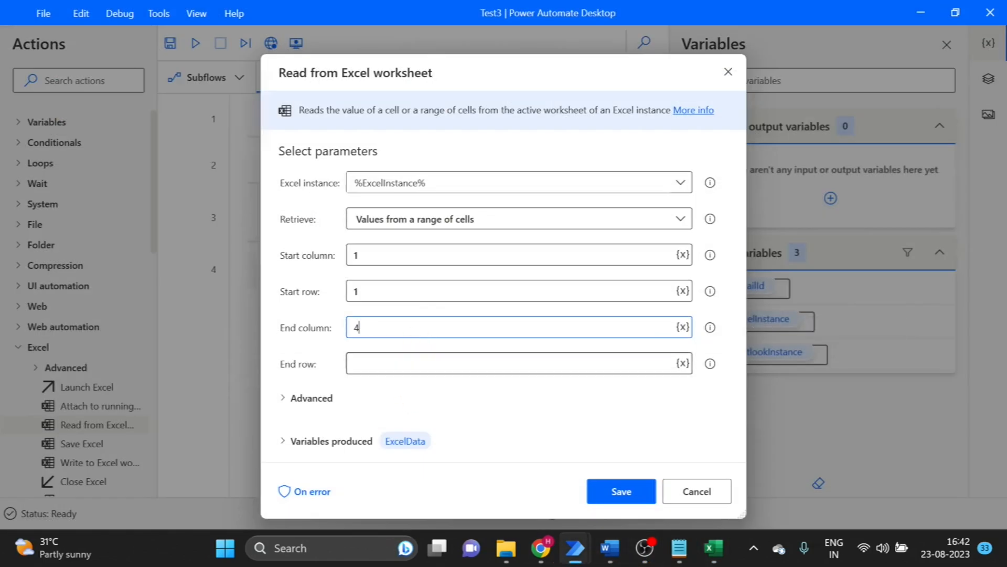
pyautogui.write('5')
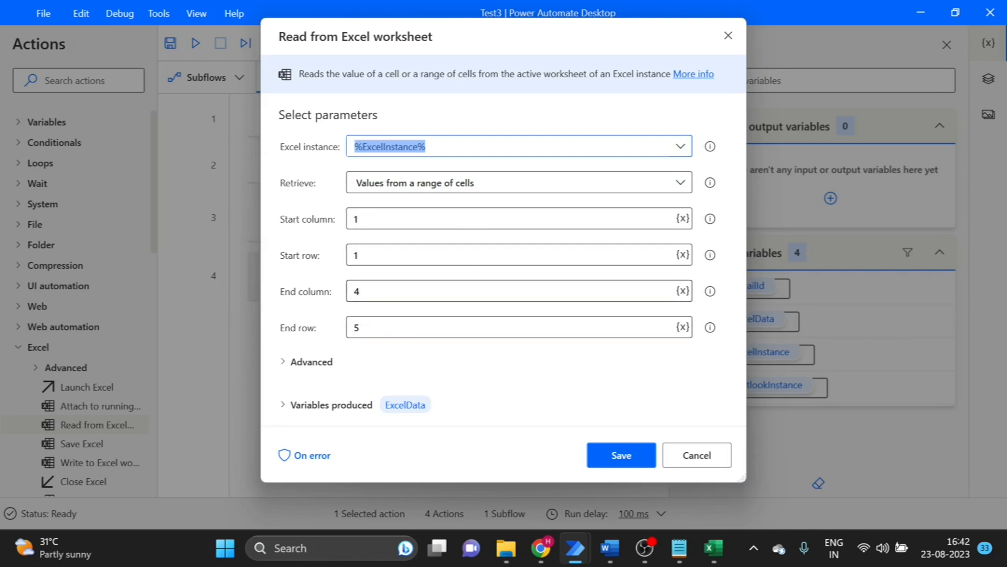
pyautogui.click(620, 454)
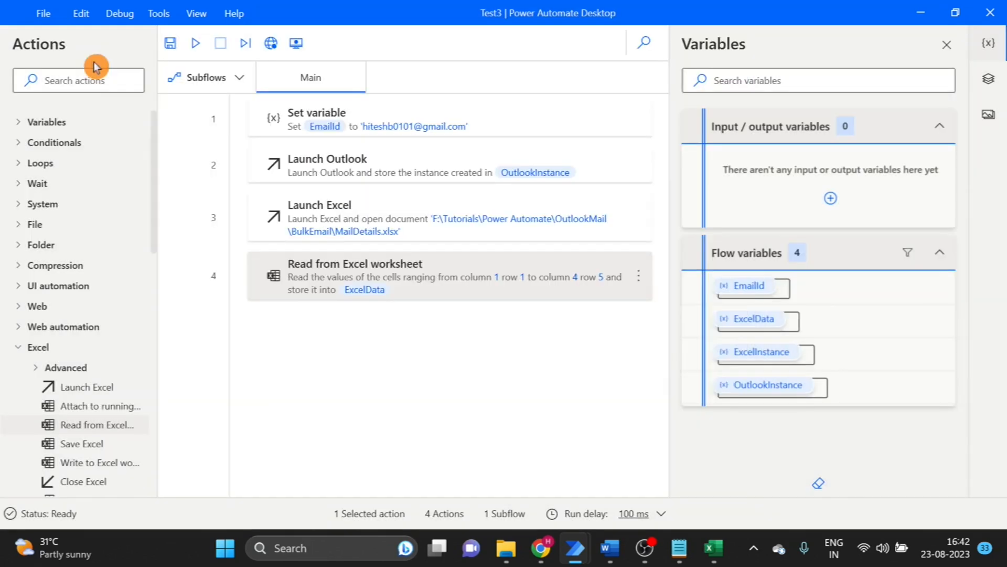
# - Add a Get first free column/row from Excel worksheet action on %ExcelInstance% before the read step
pyautogui.write('d')
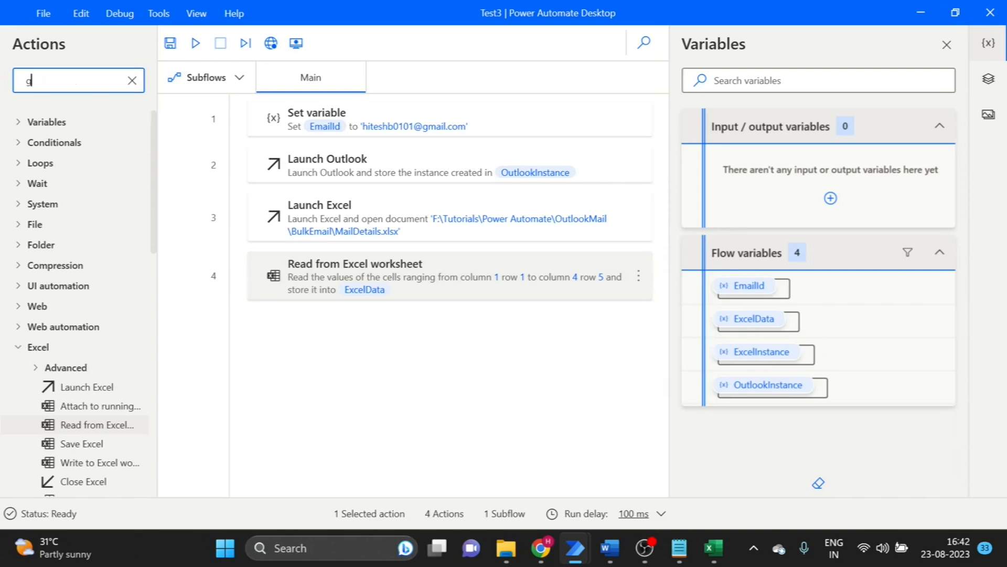
pyautogui.write('et first')
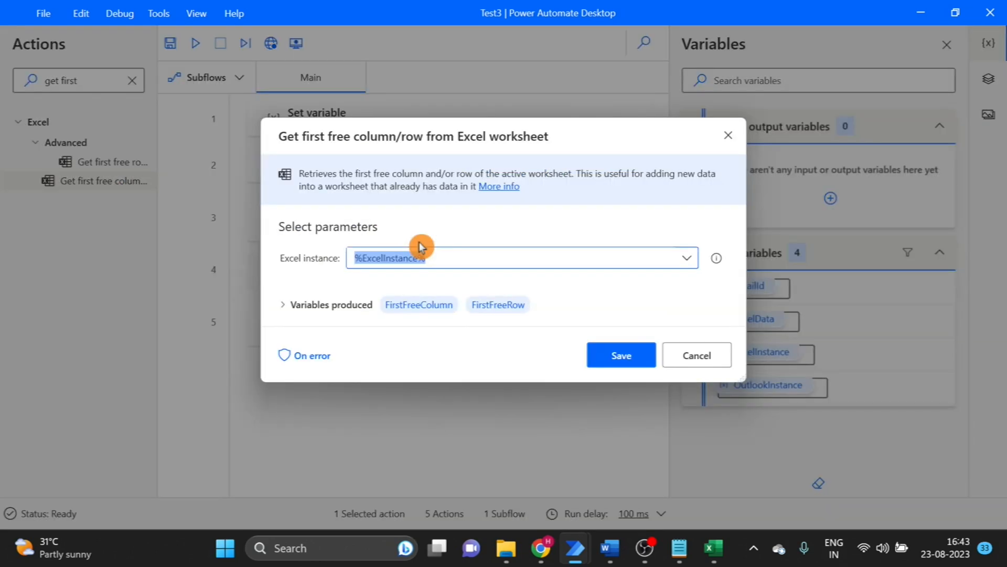
pyautogui.click(620, 355)
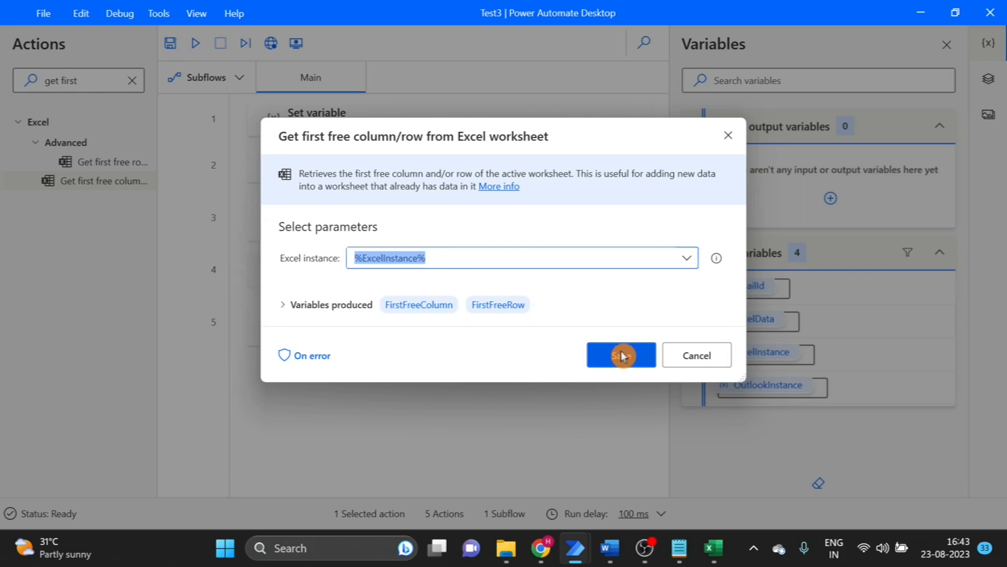
pyautogui.click(620, 355)
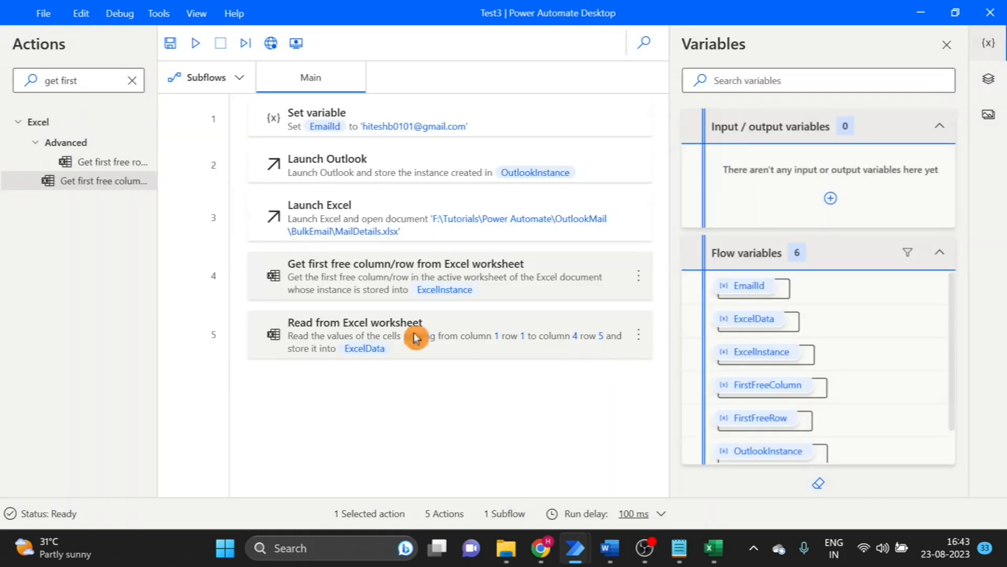
pyautogui.rightClick(417, 337)
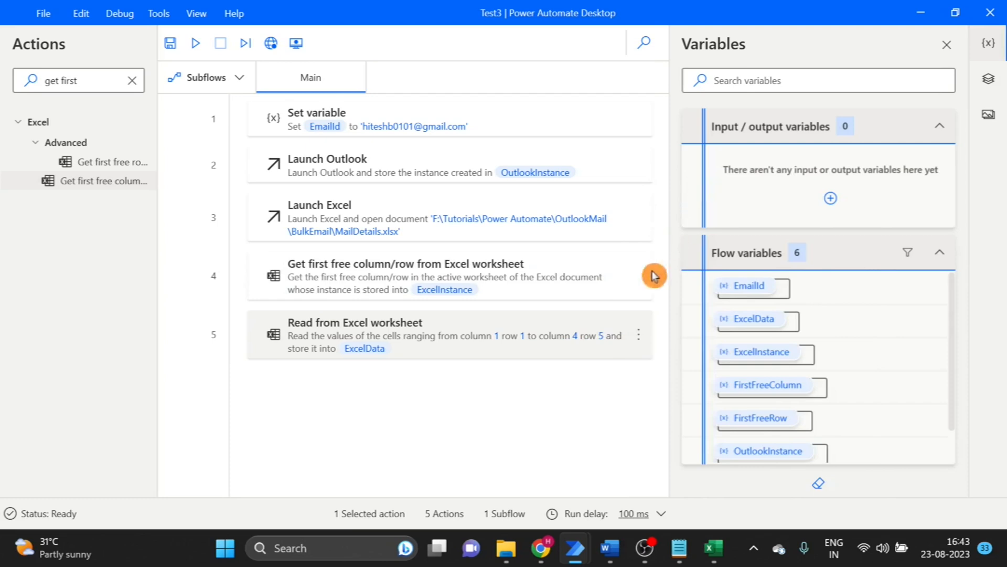
# - Change the read step's end column to %FirstFreeColumn% and end row to %FirstFreeRow%
pyautogui.doubleClick(356, 322)
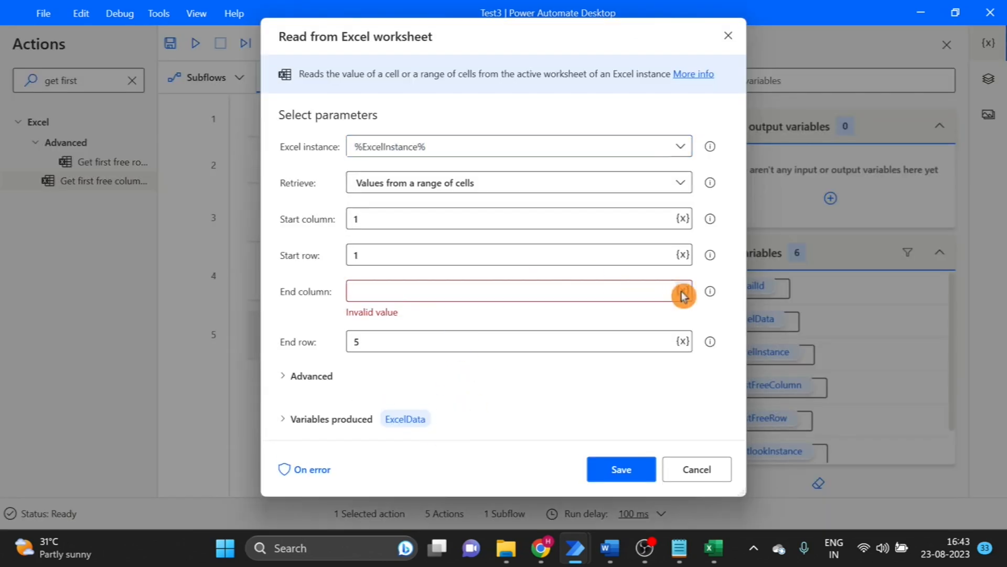
pyautogui.click(682, 295)
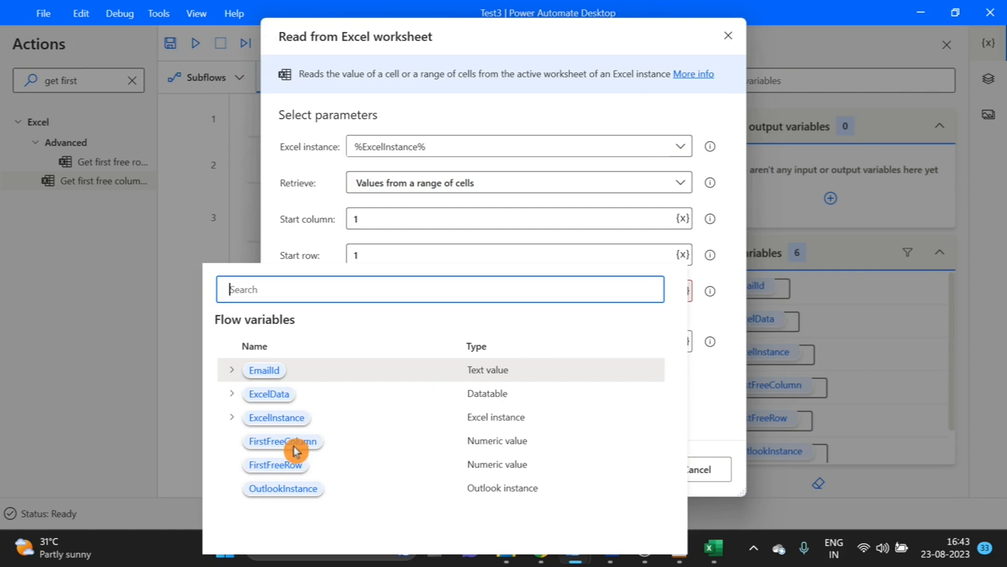
pyautogui.click(282, 440)
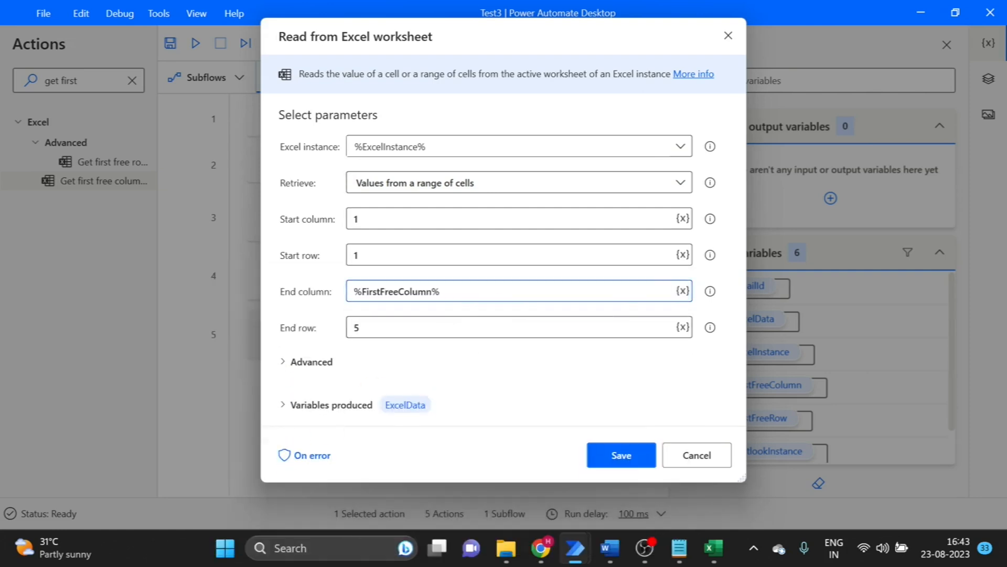
pyautogui.click(682, 291)
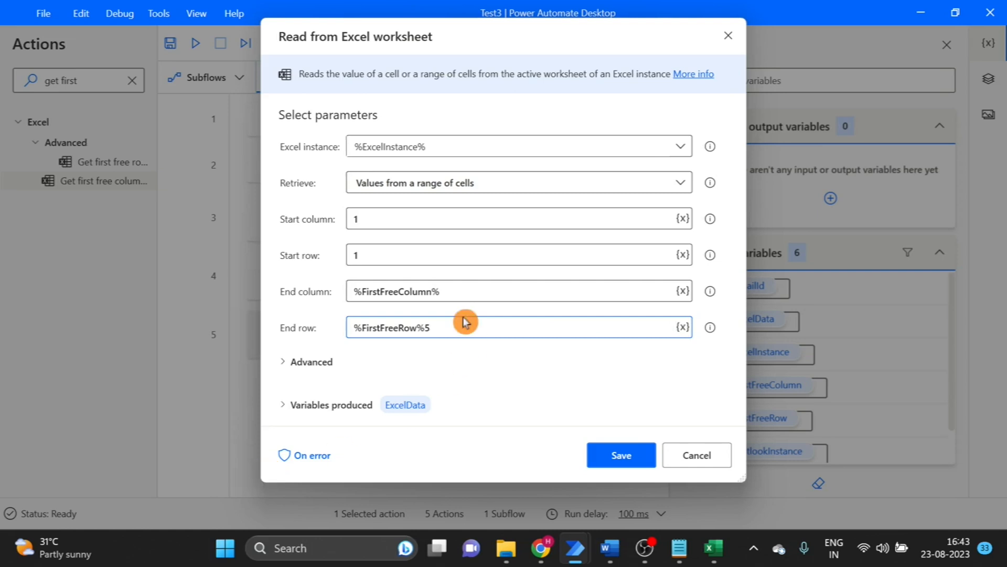
pyautogui.press('Backspace')
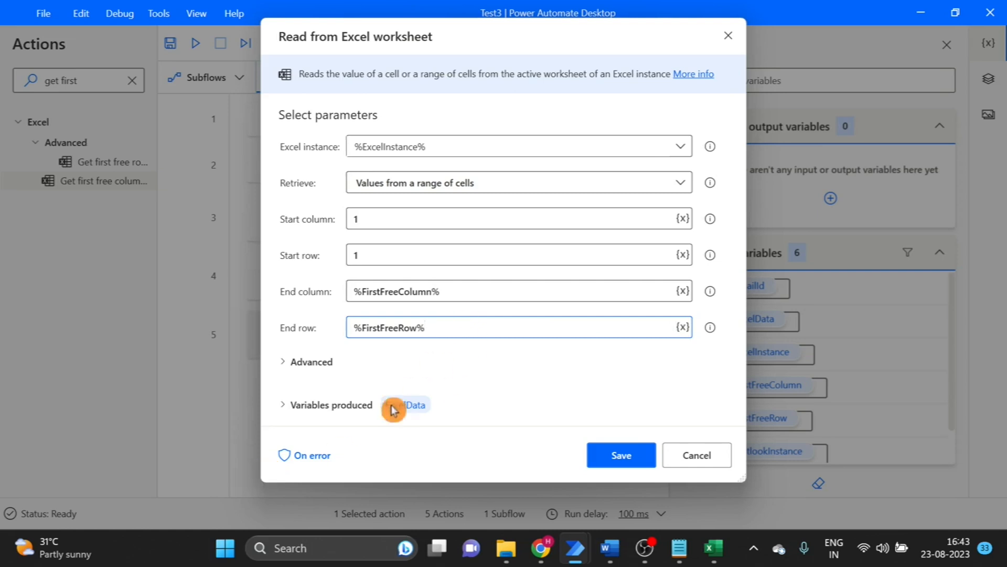
# - Enable 'First line of range contains column names' in the advanced options and save
pyautogui.click(311, 361)
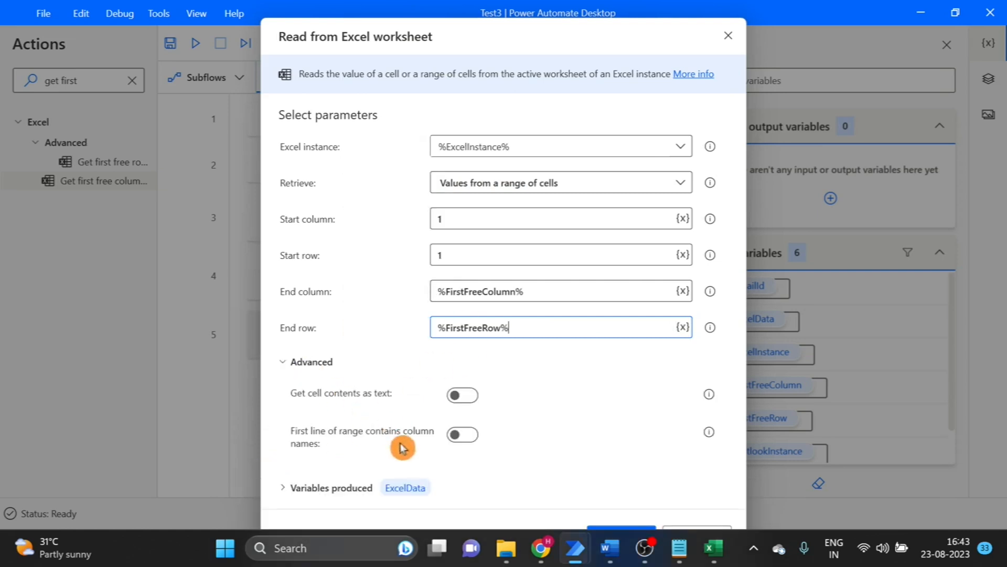
pyautogui.click(462, 434)
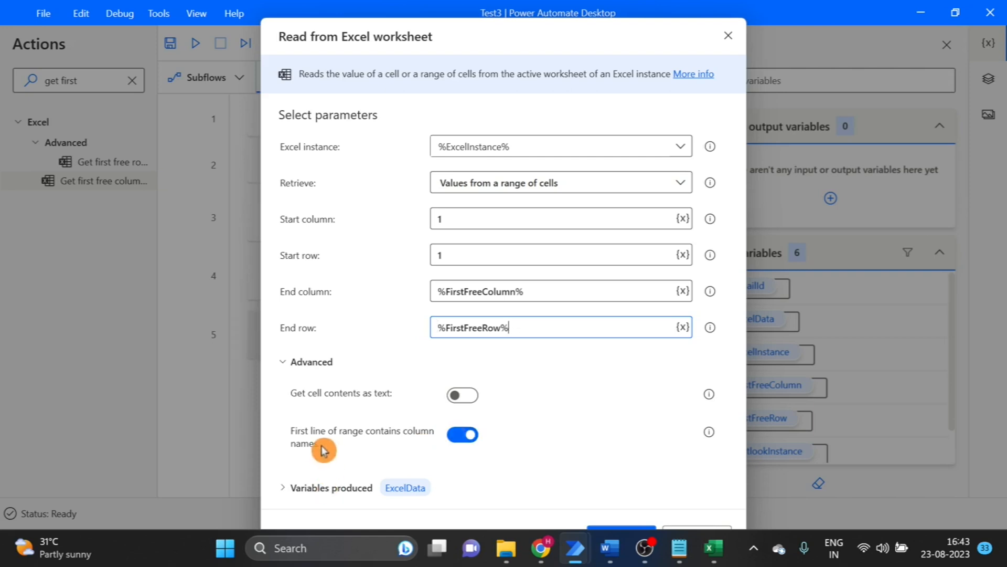
pyautogui.moveTo(539, 107)
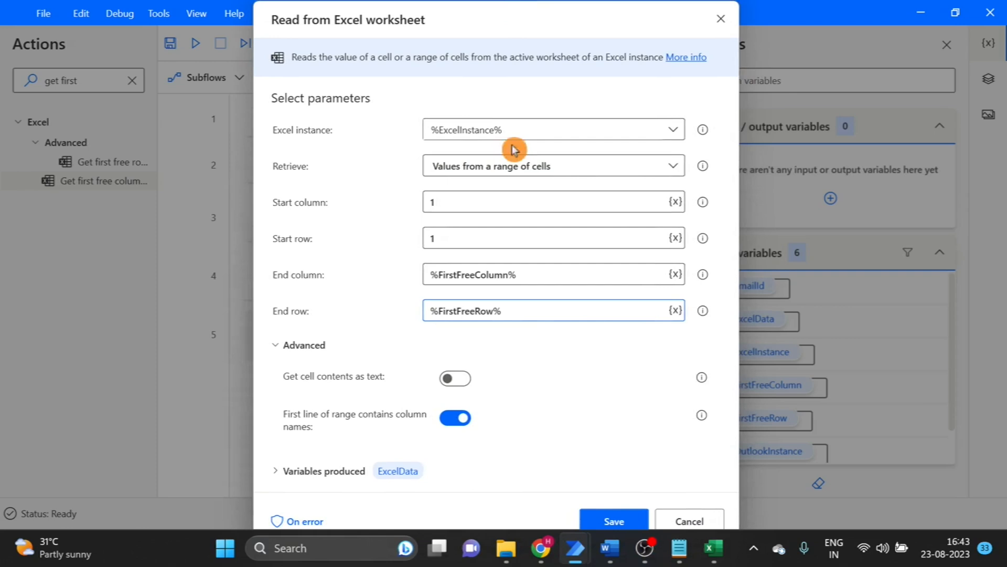
pyautogui.click(613, 520)
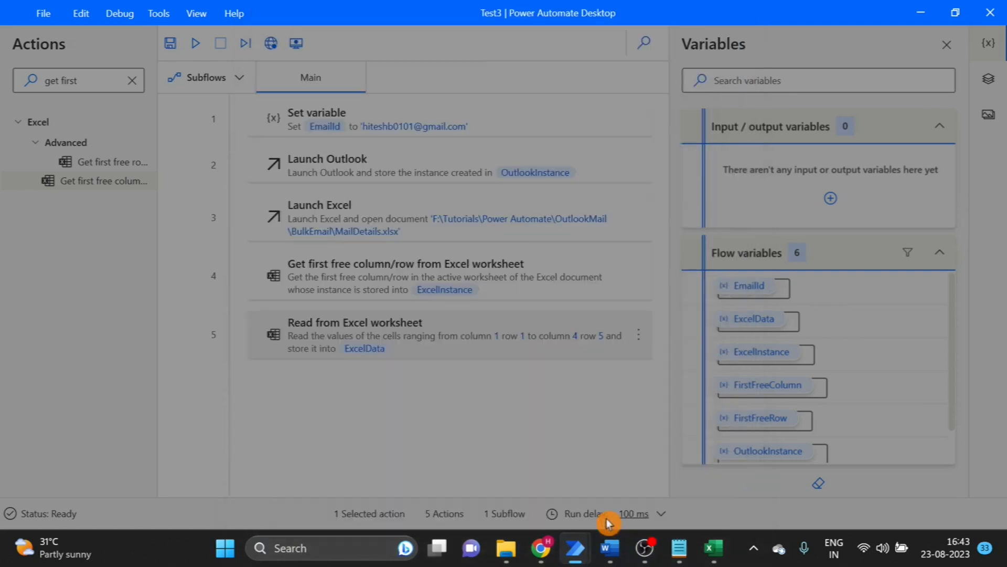
# - Add a Loop action starting from 2, checking the customer rows in Excel
pyautogui.click(133, 81)
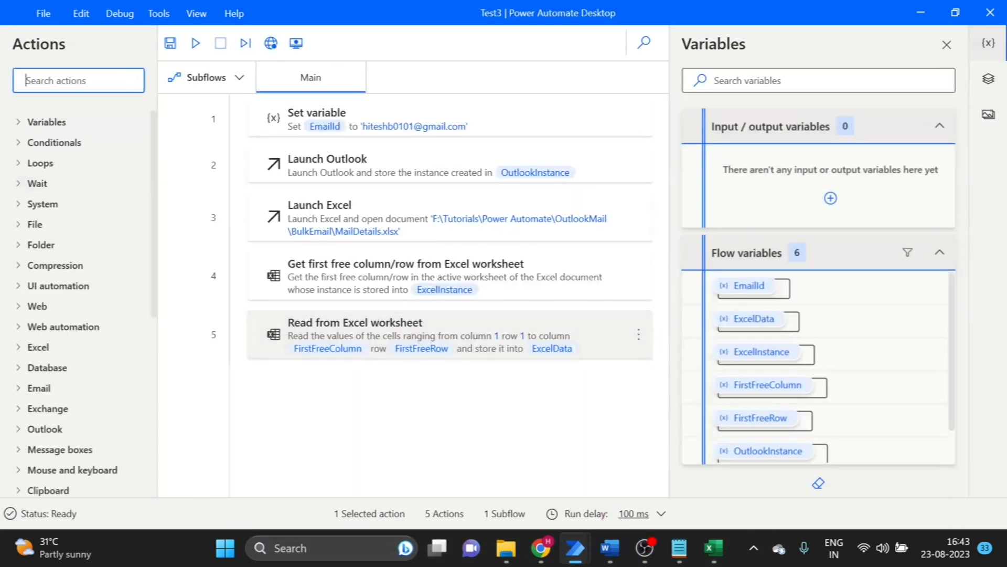
pyautogui.write('loop')
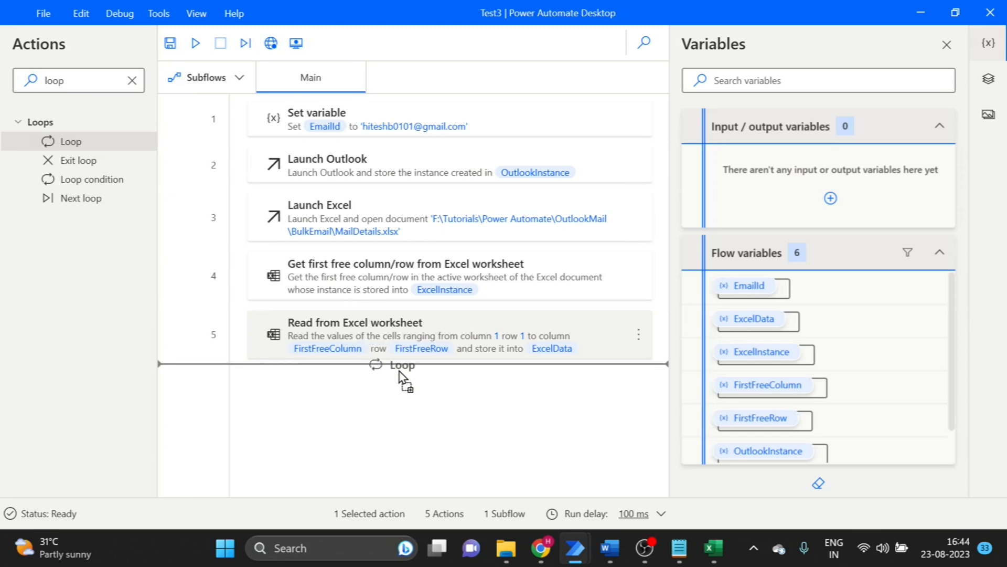
pyautogui.doubleClick(401, 364)
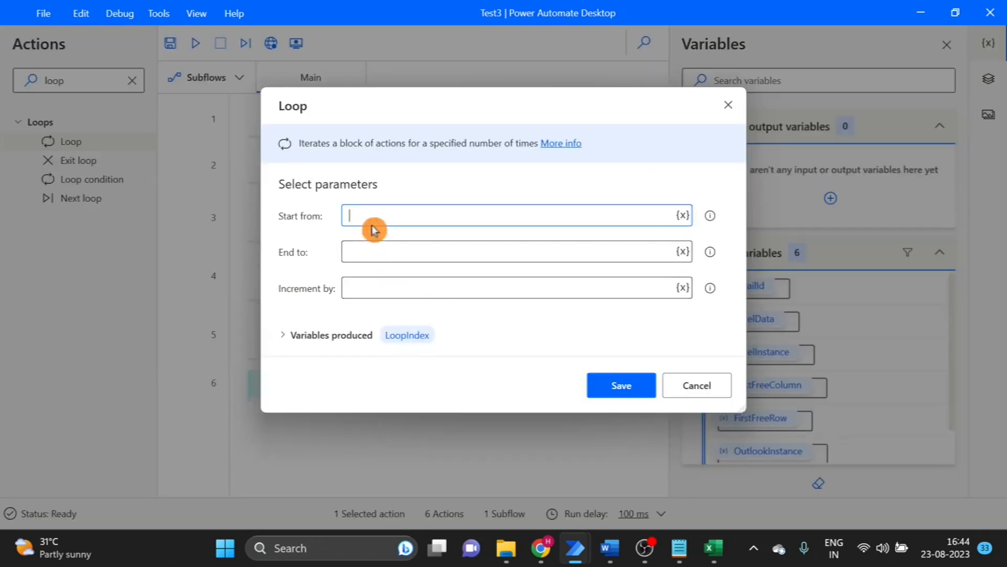
pyautogui.write('2')
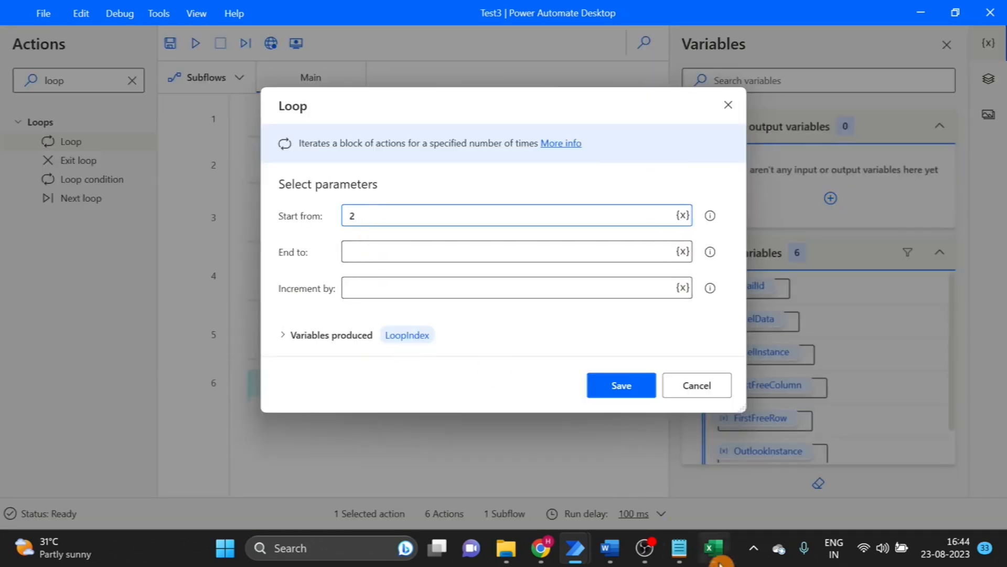
pyautogui.click(712, 548)
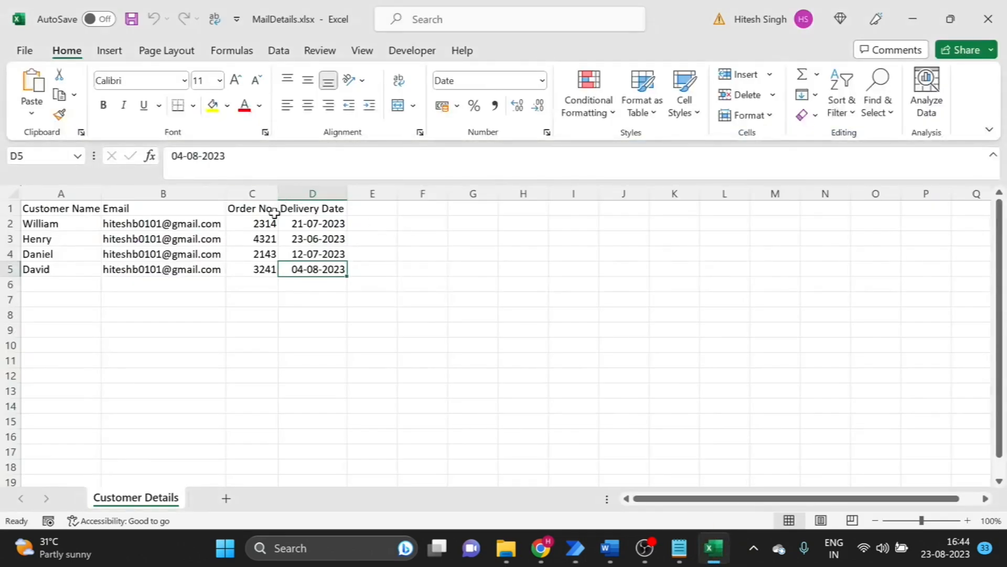
pyautogui.moveTo(711, 548)
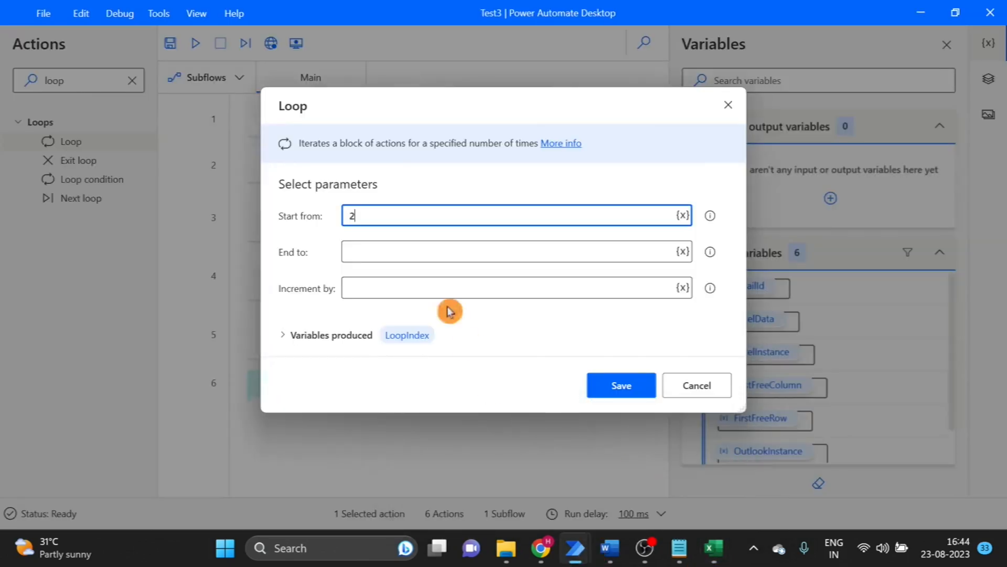
pyautogui.click(514, 251)
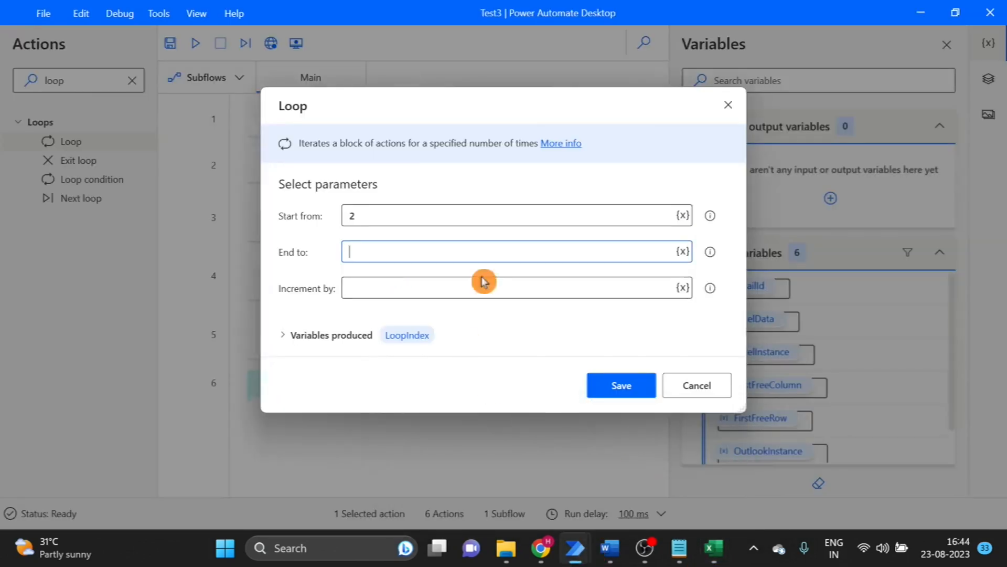
# - End the loop at %FirstFreeRow-1% with increment 1 and save it
pyautogui.click(682, 251)
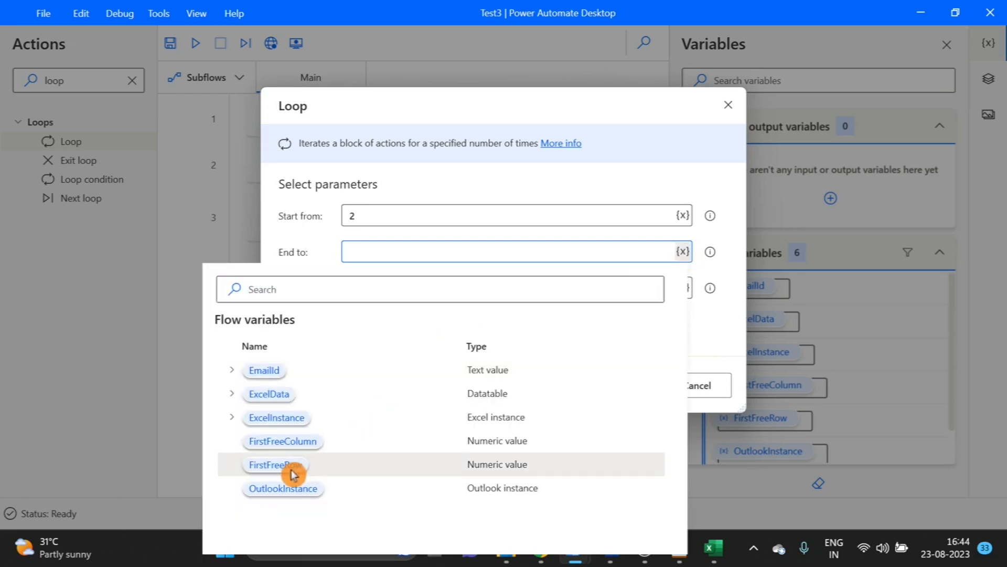
pyautogui.click(276, 464)
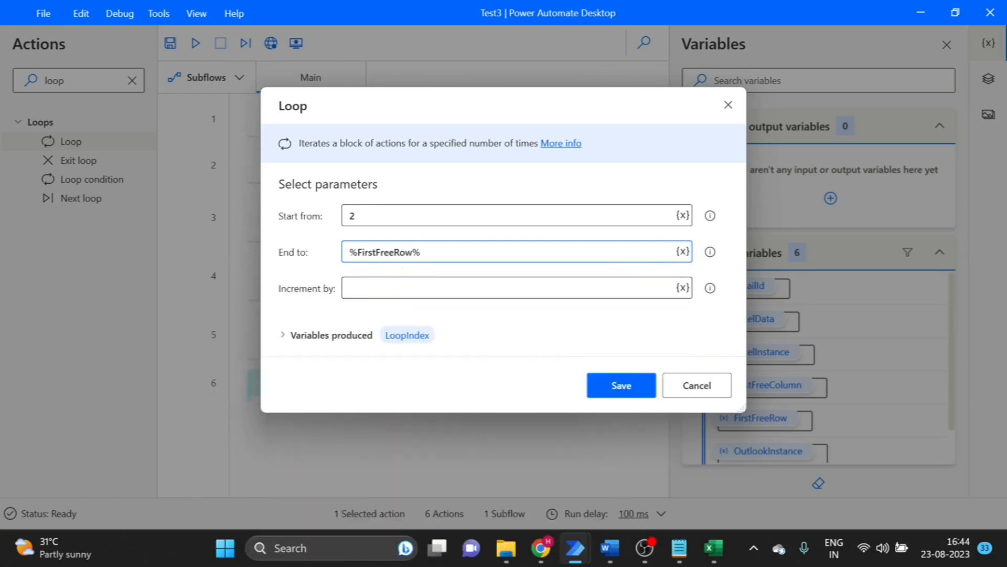
pyautogui.write('-1')
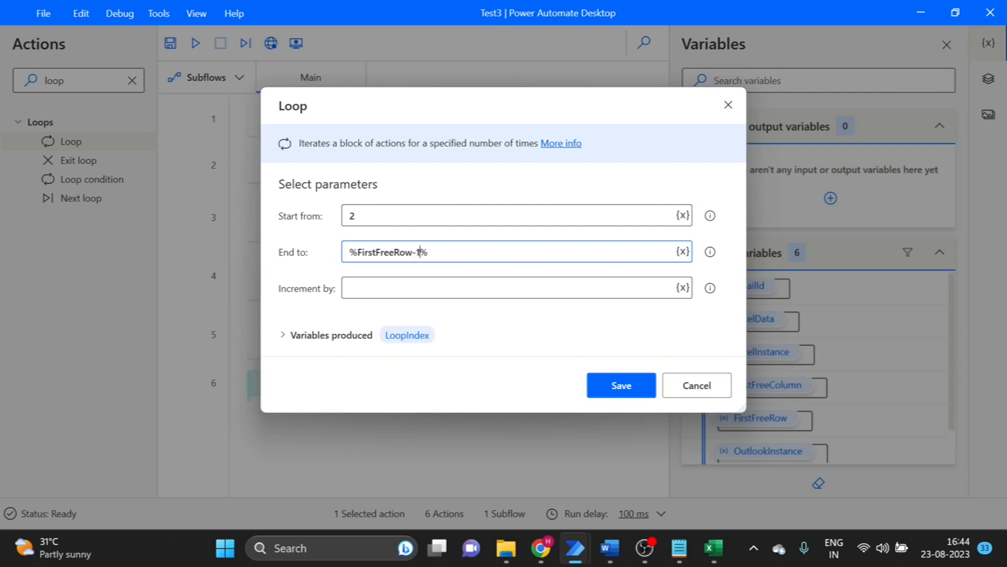
pyautogui.click(517, 287)
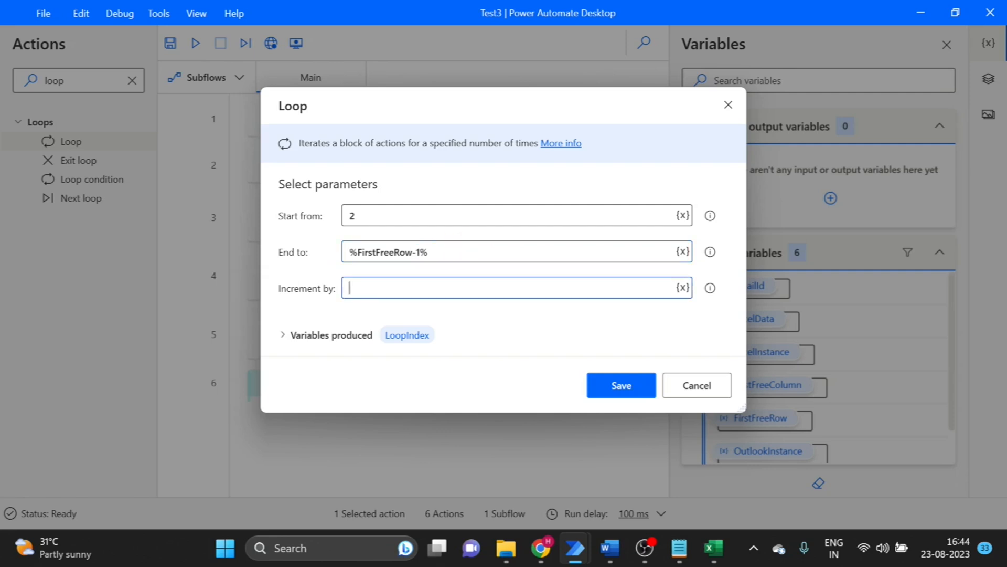
pyautogui.click(620, 385)
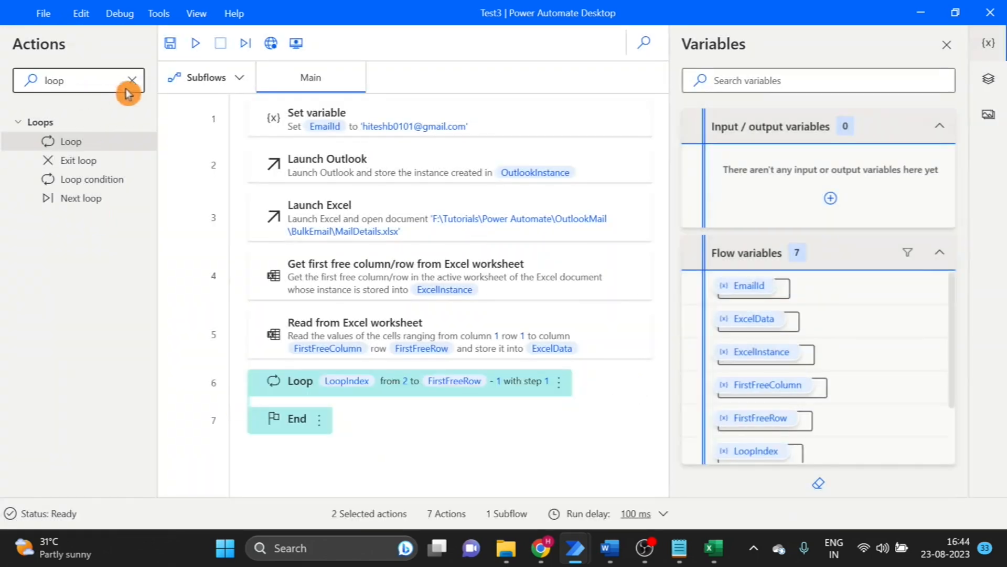
# - Place a Send email message through Outlook action inside the loop with account %EmailId%
pyautogui.click(132, 80)
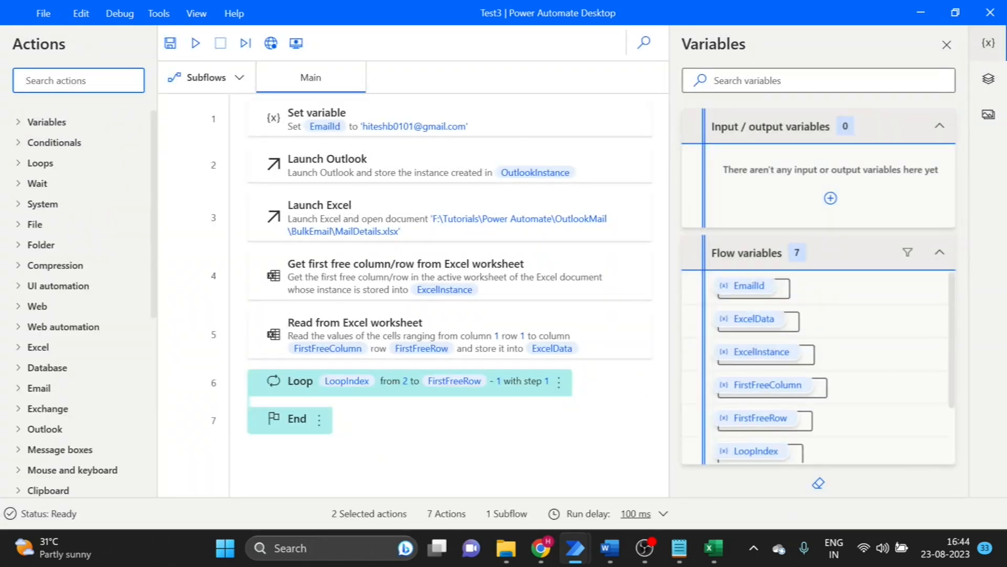
pyautogui.write('se')
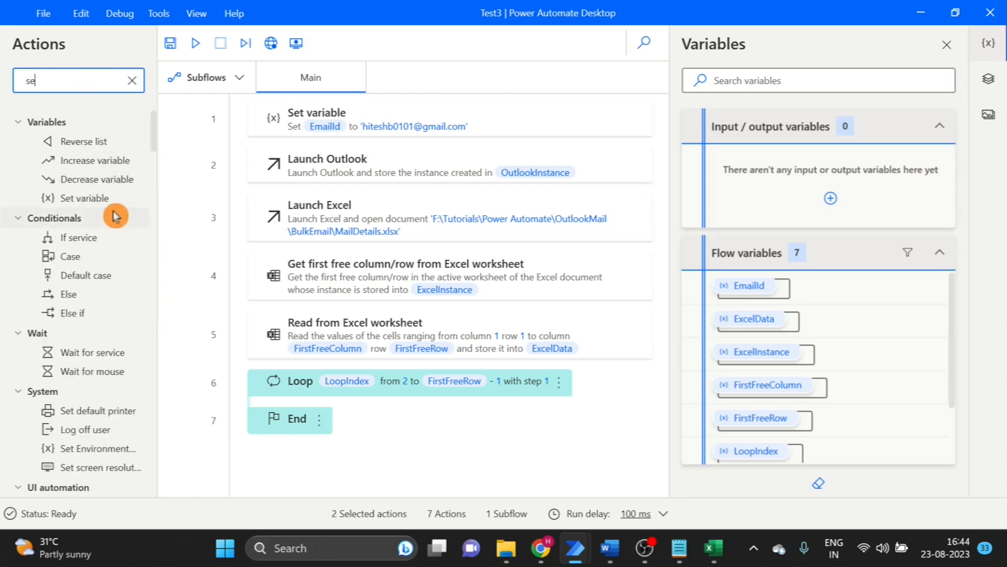
pyautogui.click(133, 81)
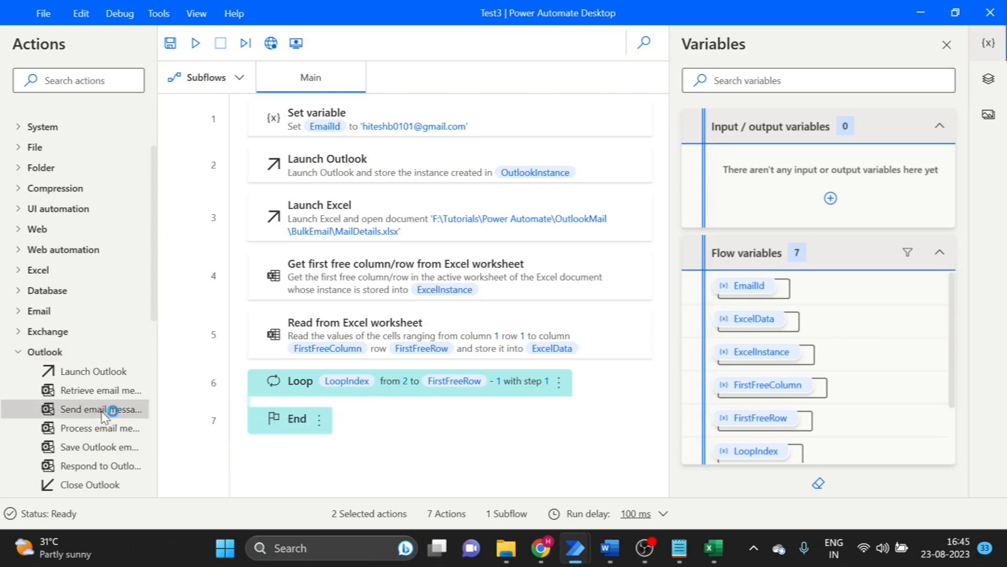
pyautogui.moveTo(103, 408); pyautogui.dragTo(414, 415)
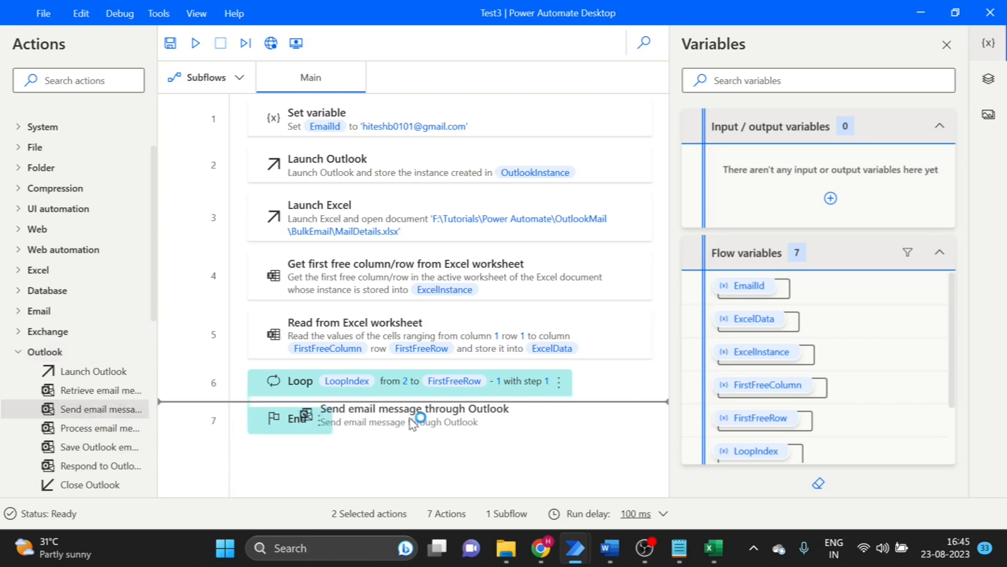
pyautogui.doubleClick(414, 415)
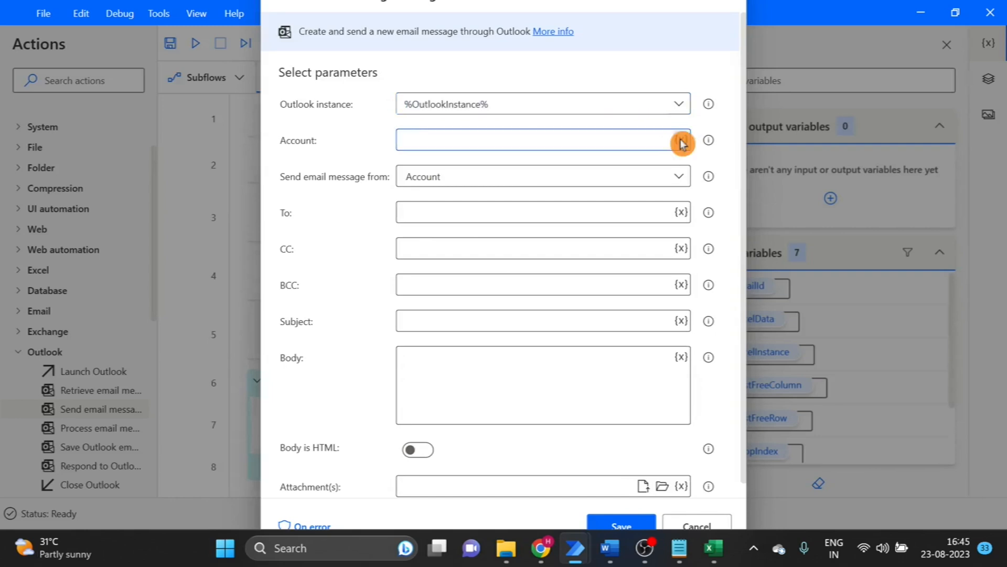
pyautogui.write('%EmailId%')
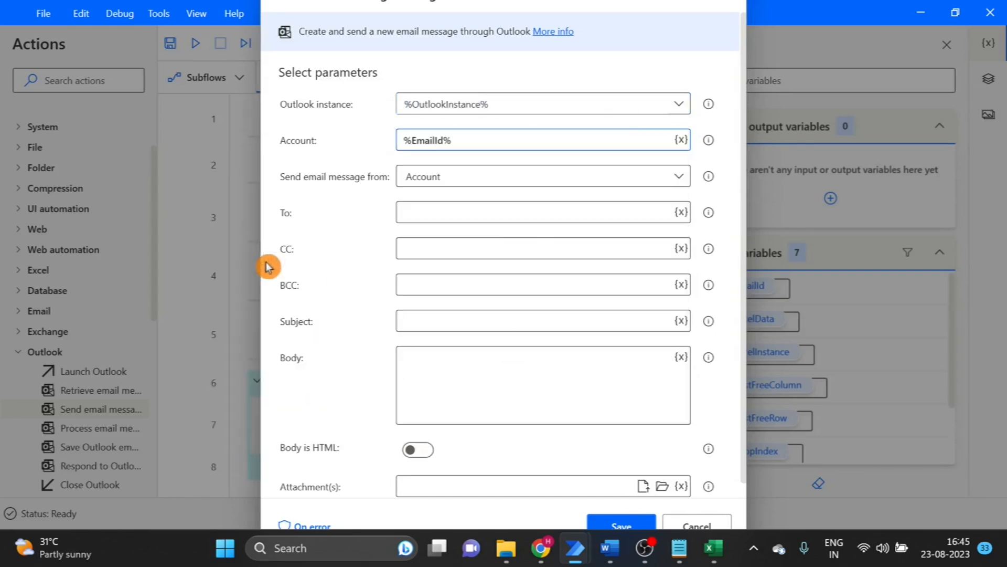
pyautogui.moveTo(312, 223)
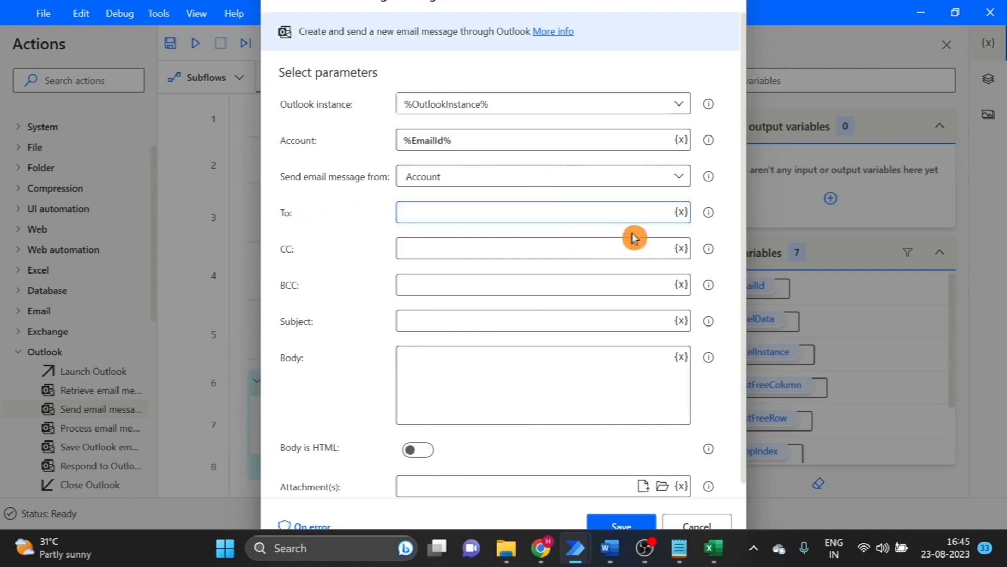
# - Set To as %ExcelData[loopindex-2]['Email']% and subject Order Status, then save the step
pyautogui.click(682, 212)
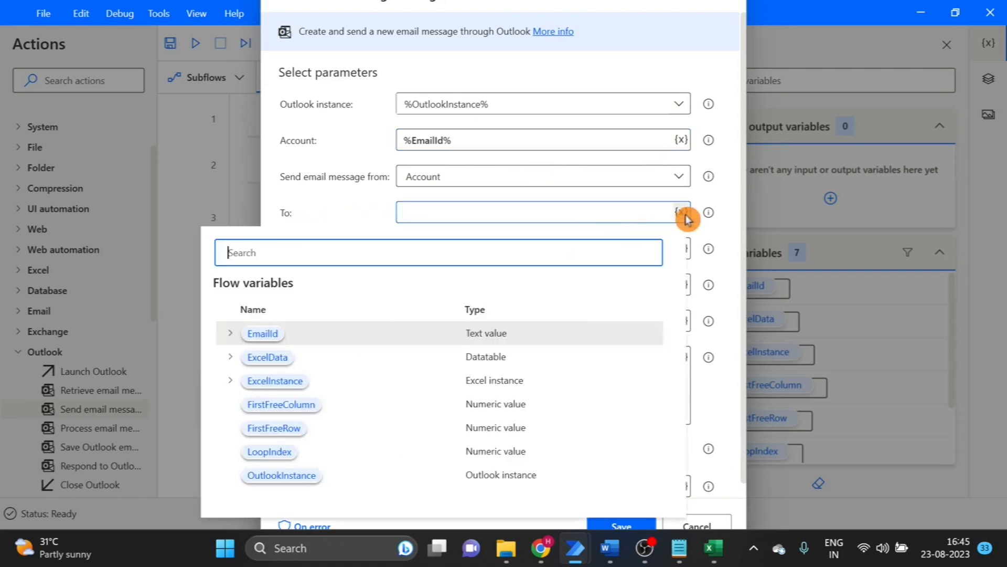
pyautogui.click(267, 357)
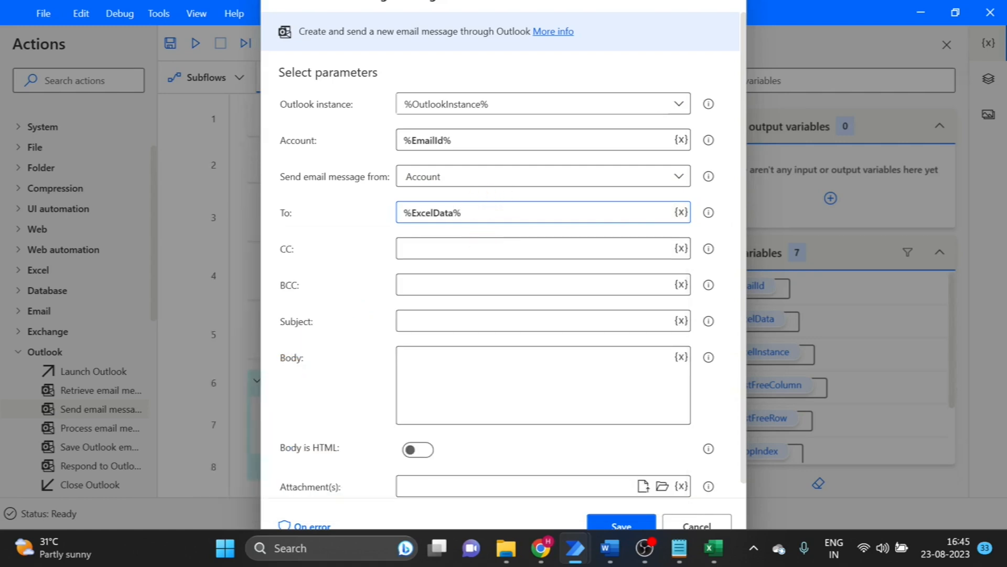
pyautogui.write('[]')
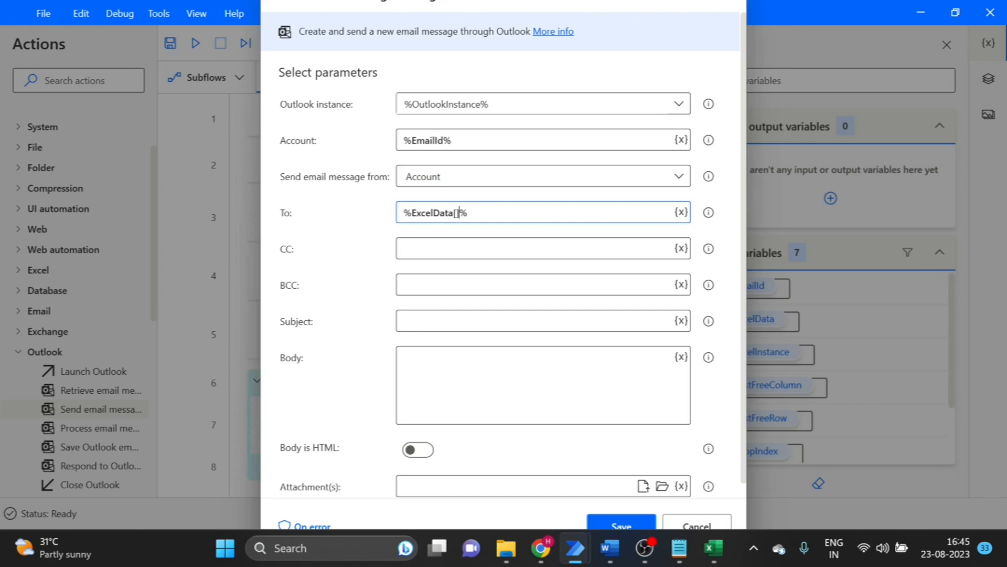
pyautogui.moveTo(525, 284)
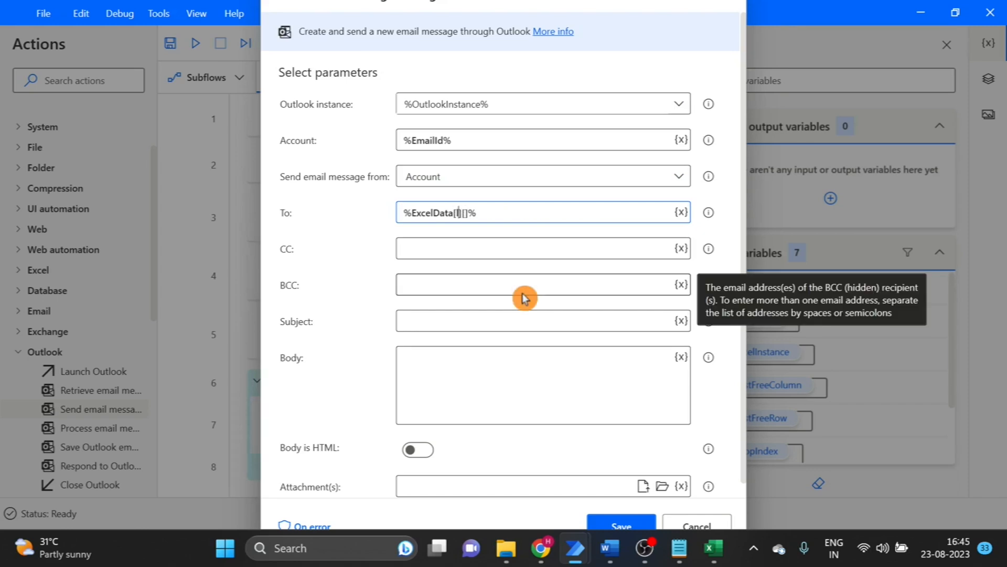
pyautogui.write('loopindex-2')
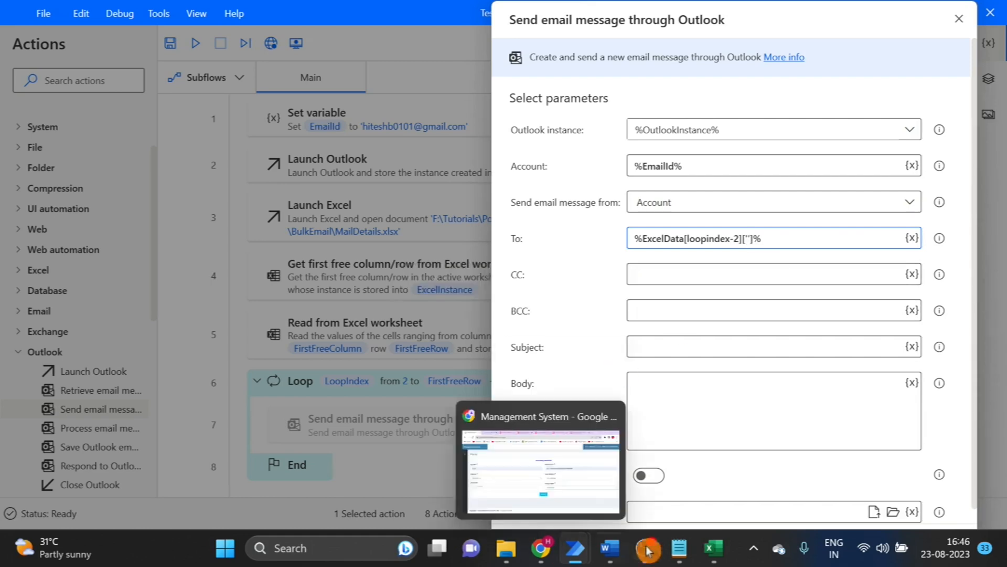
pyautogui.click(712, 548)
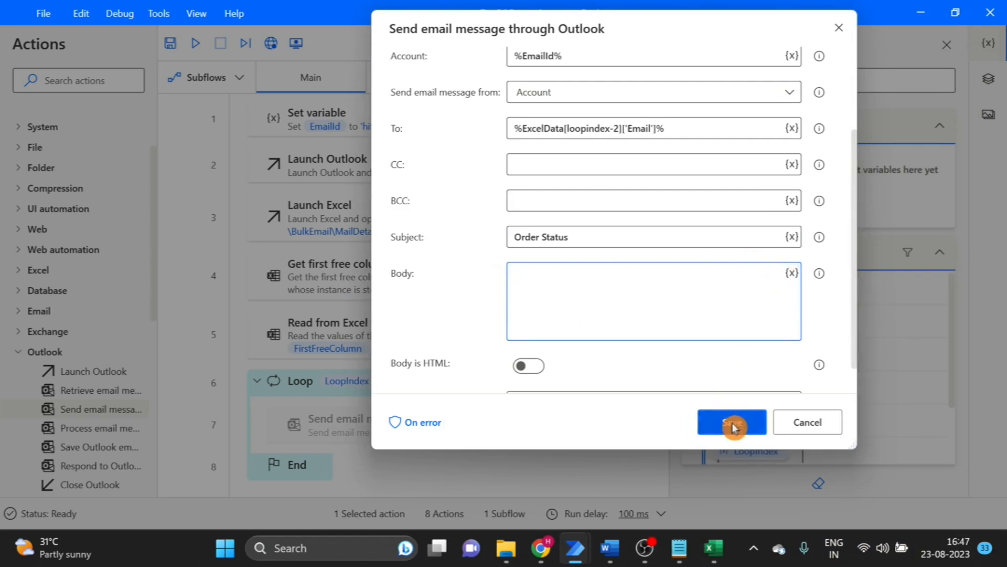
pyautogui.click(732, 422)
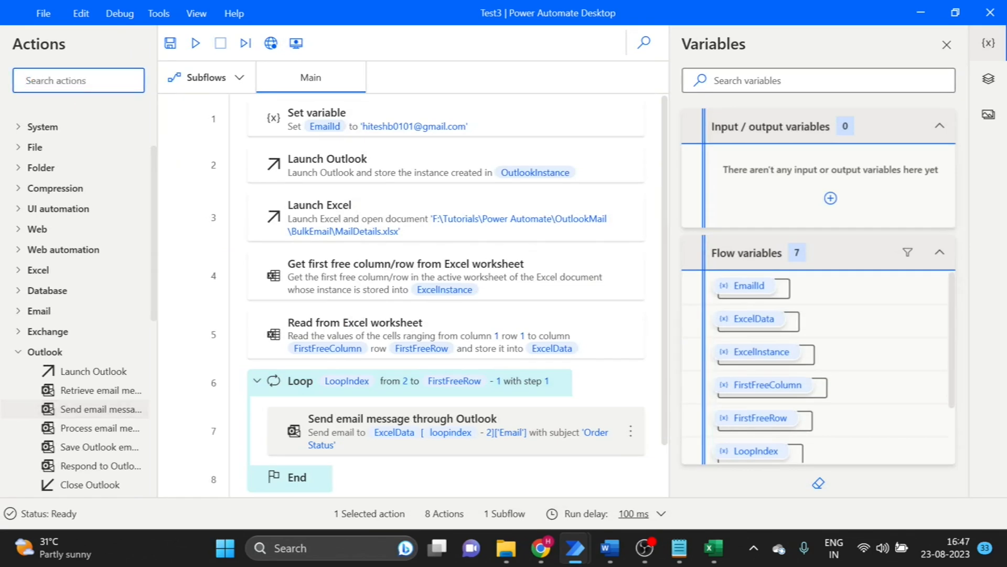
# - Add a Read text from file action for the email template, stored in FileContents, near the flow's top
pyautogui.write('read text')
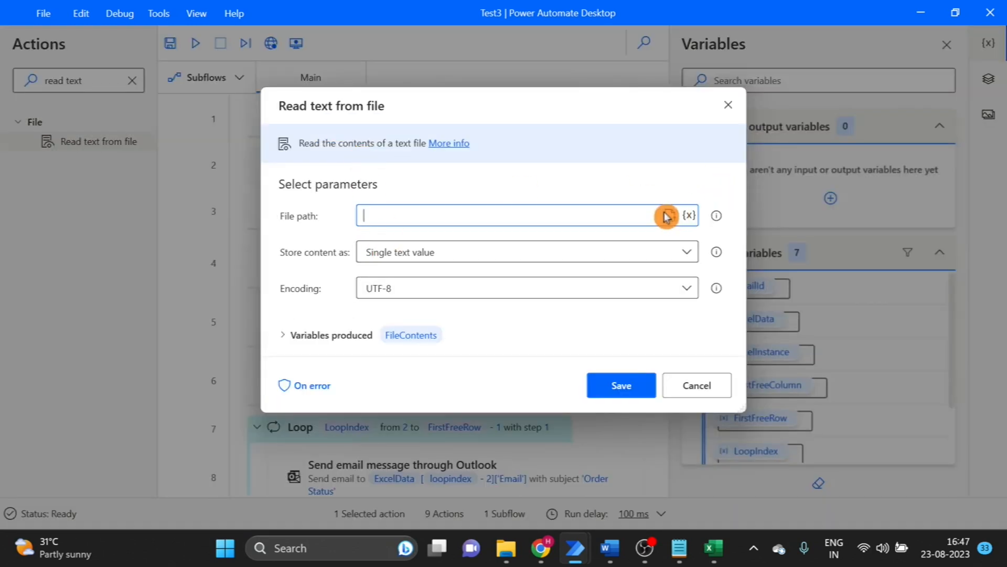
pyautogui.click(666, 216)
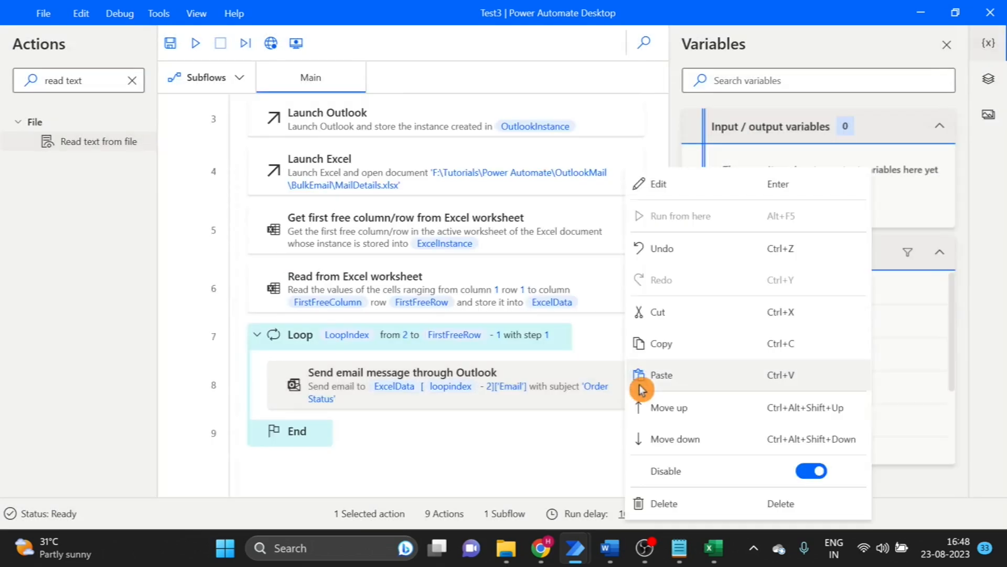
pyautogui.moveTo(679, 236)
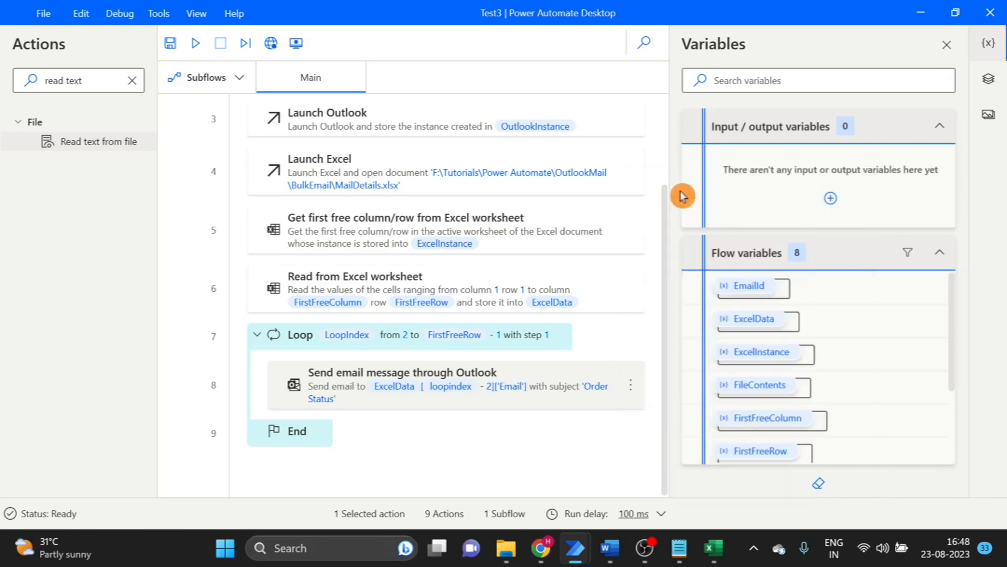
# - Set the Send email action's Body to %FileContents% and save it
pyautogui.doubleClick(402, 372)
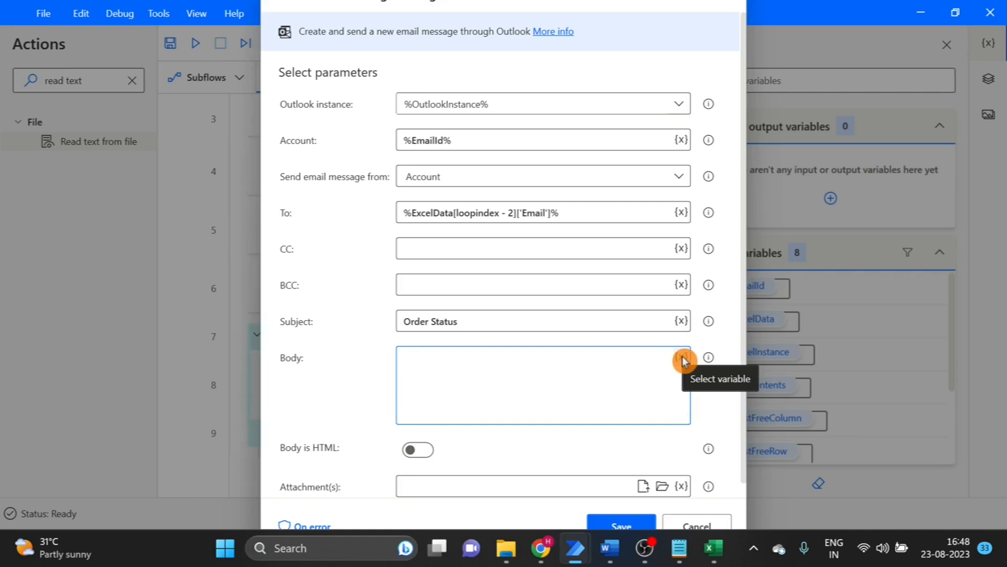
pyautogui.click(682, 358)
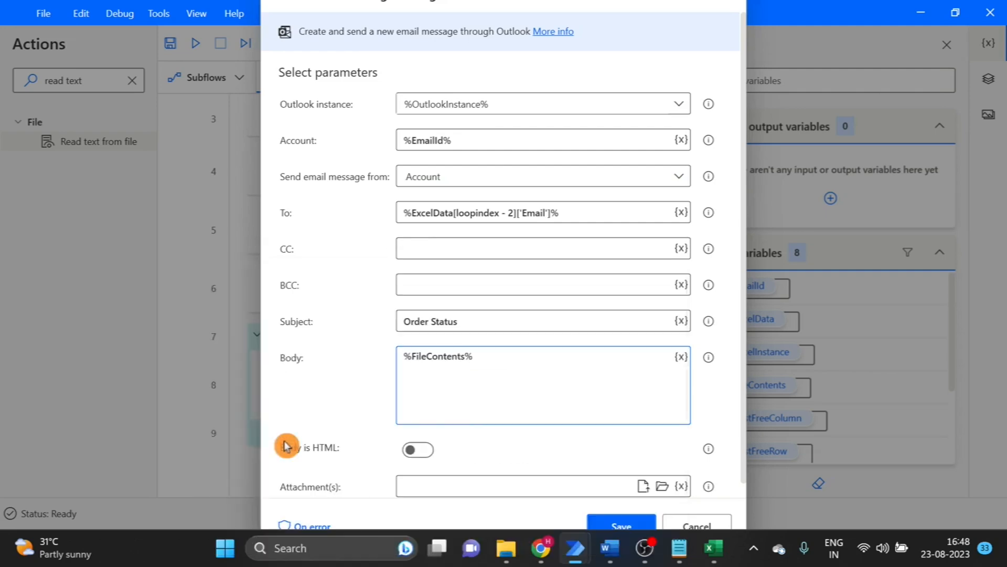
pyautogui.moveTo(606, 547)
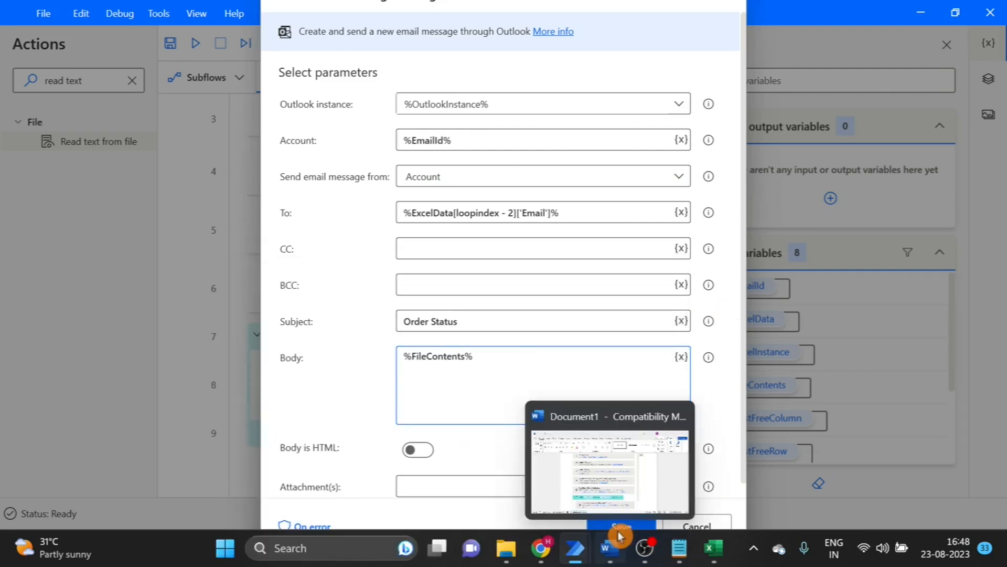
pyautogui.click(619, 525)
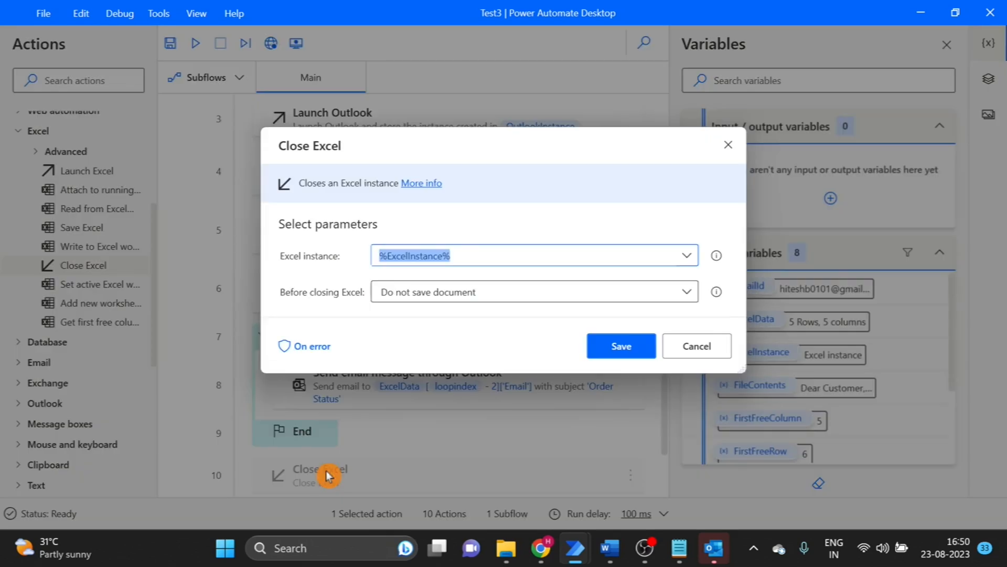
# - Configure Close Excel to save the document before closing ExcelInstance, and save the step
pyautogui.click(685, 292)
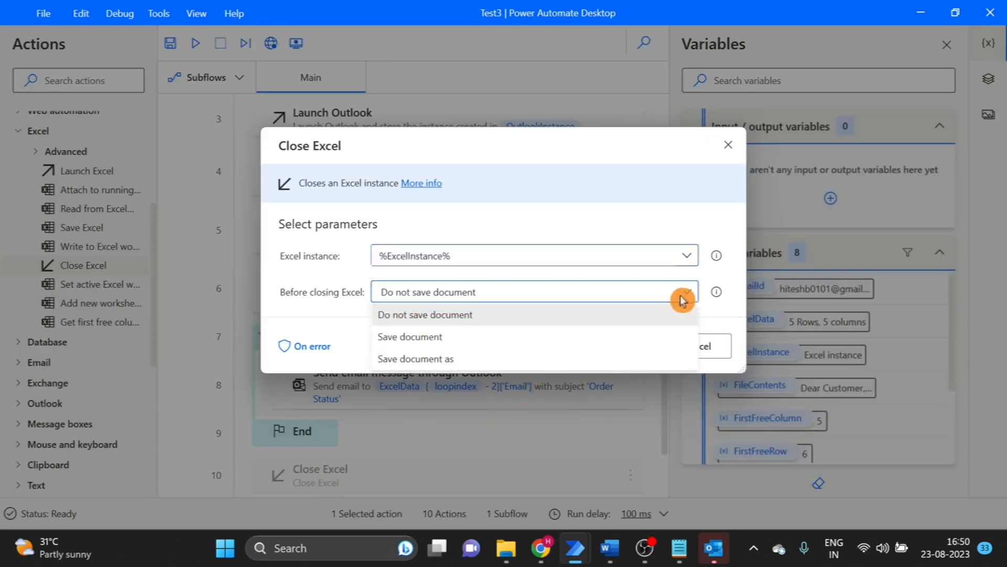
pyautogui.click(411, 335)
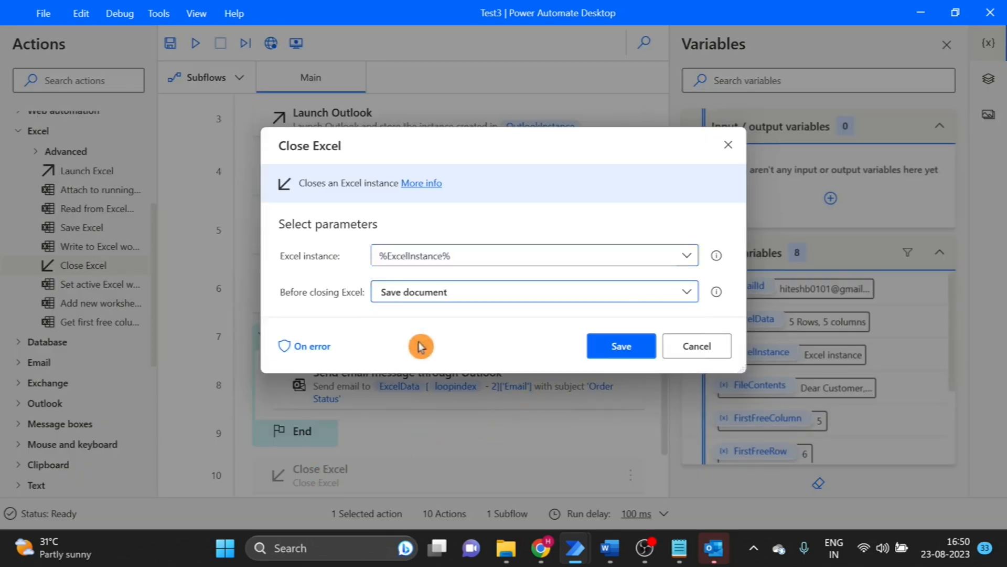
pyautogui.click(619, 345)
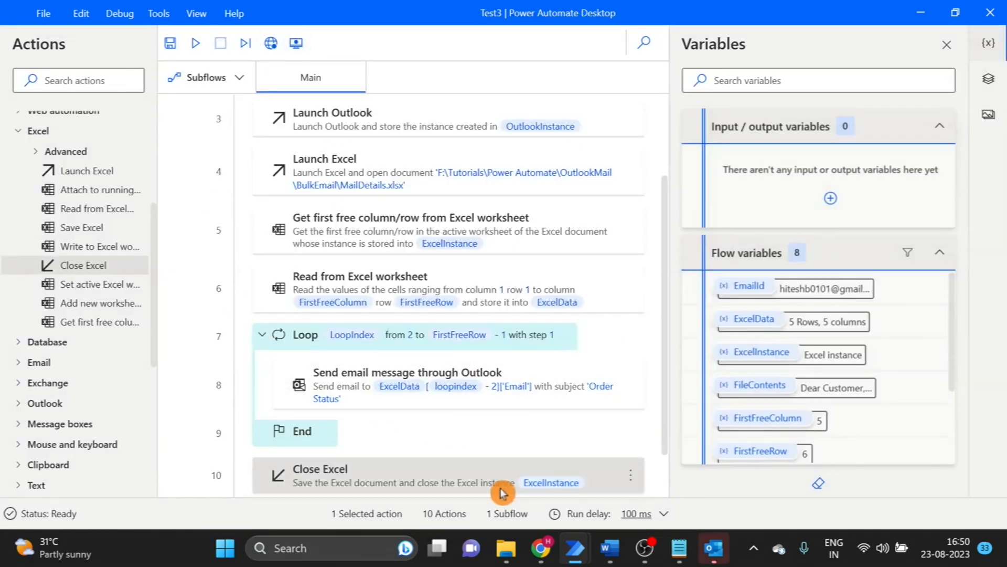
pyautogui.click(713, 548)
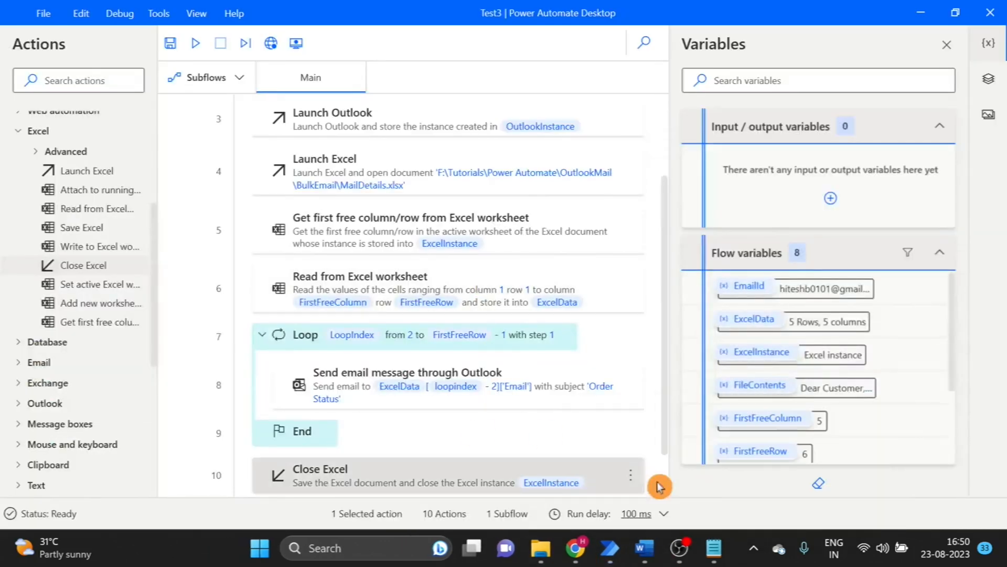
pyautogui.moveTo(648, 227)
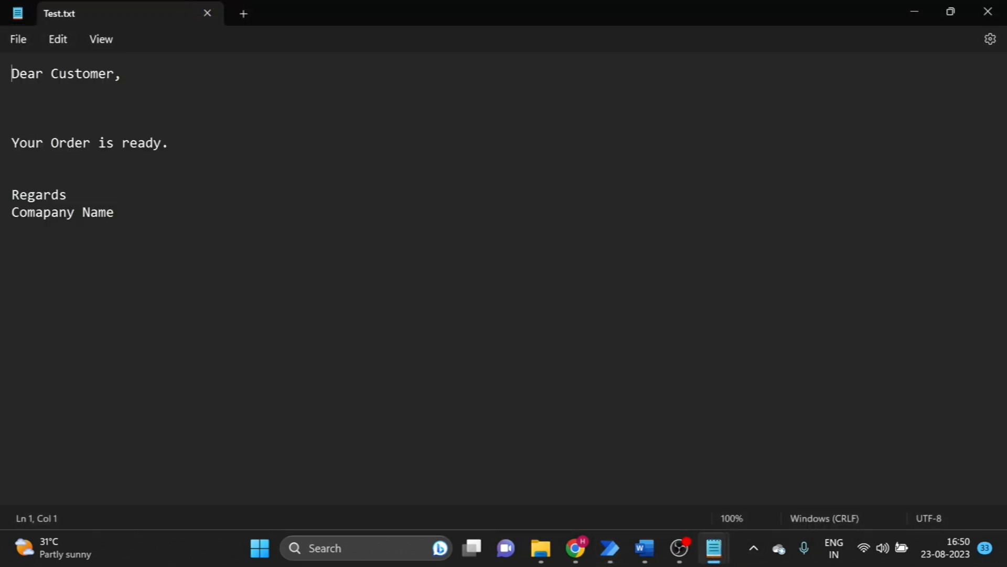
pyautogui.moveTo(918, 18)
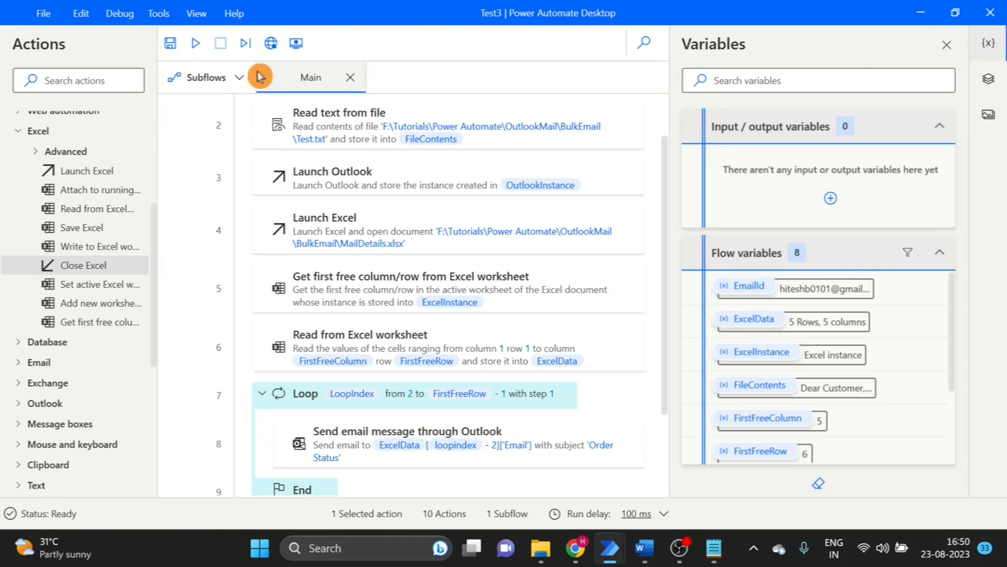
pyautogui.click(195, 43)
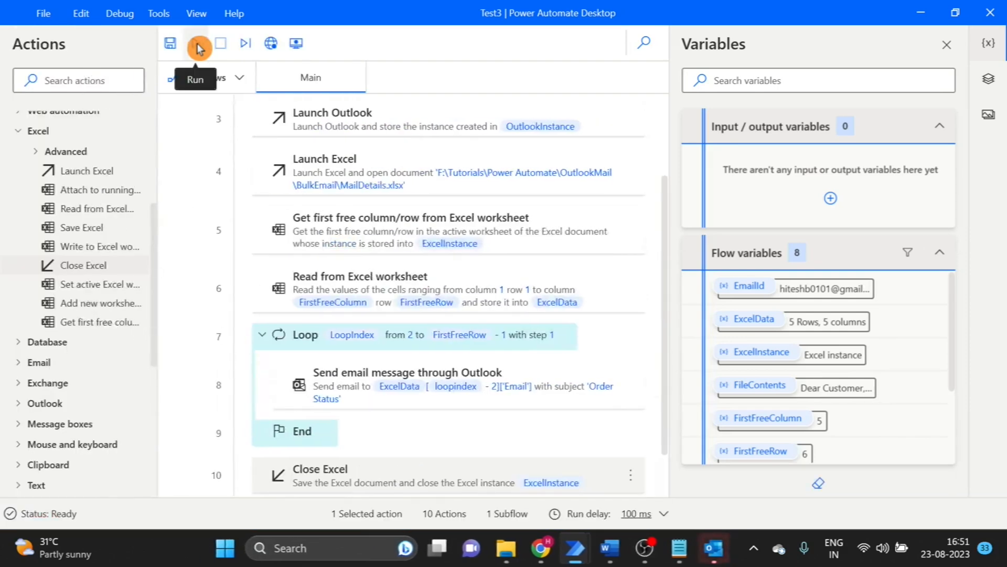
# - Run the finished flow to send the Order Status emails
pyautogui.click(196, 43)
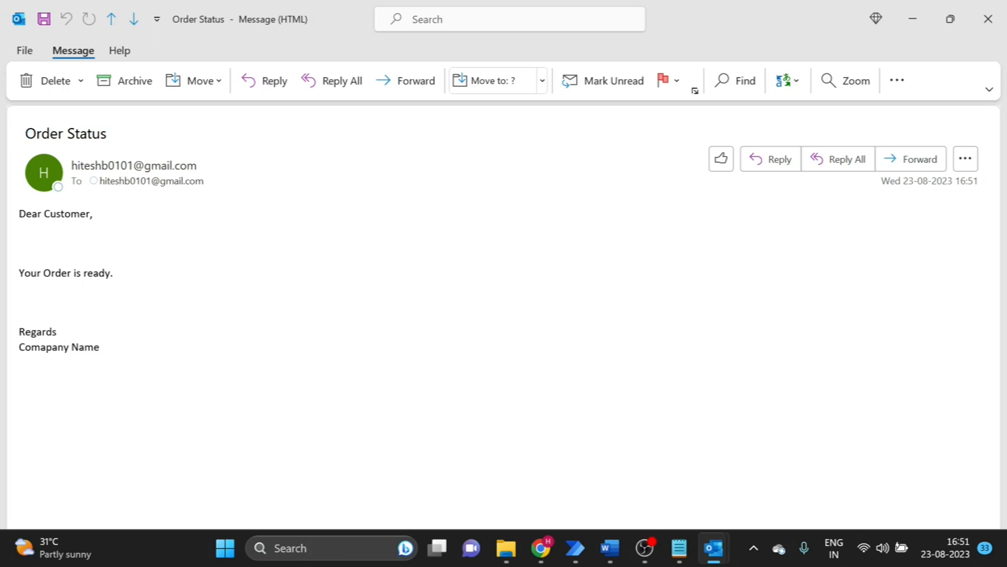
# - View the received 'Order Status' emails with the Dear Customer body in the Outlook inbox
pyautogui.doubleClick(64, 133)
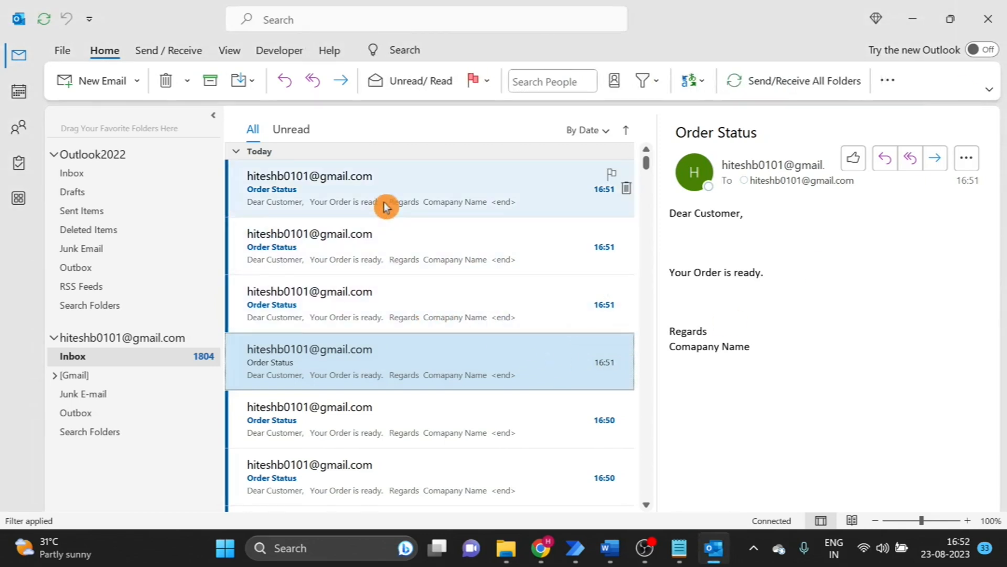
pyautogui.click(385, 188)
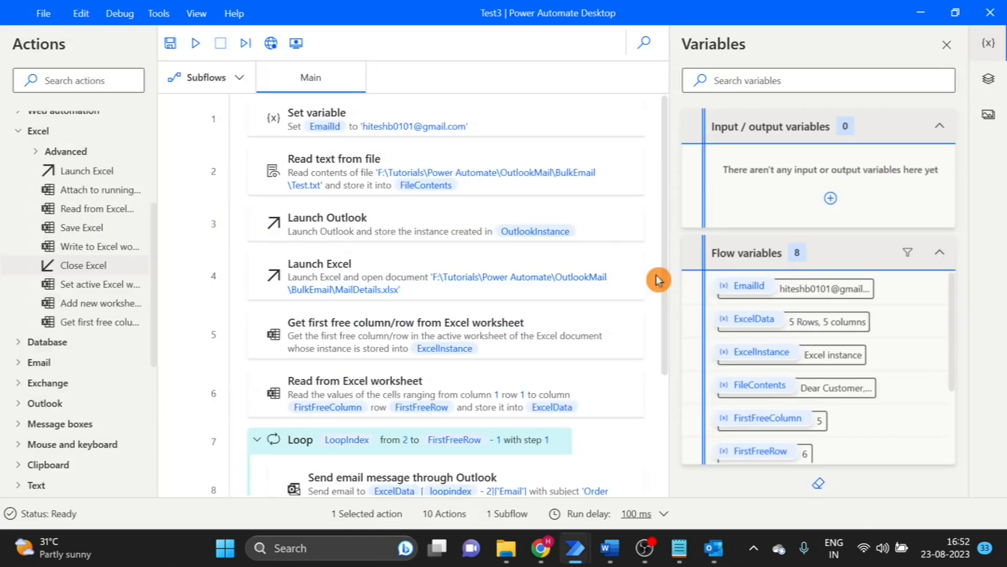
pyautogui.moveTo(666, 172)
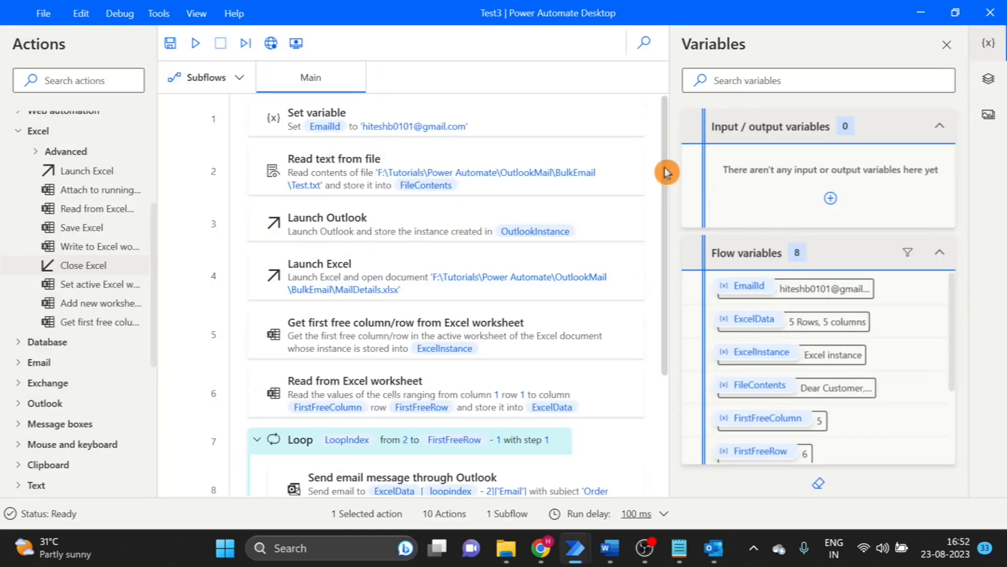